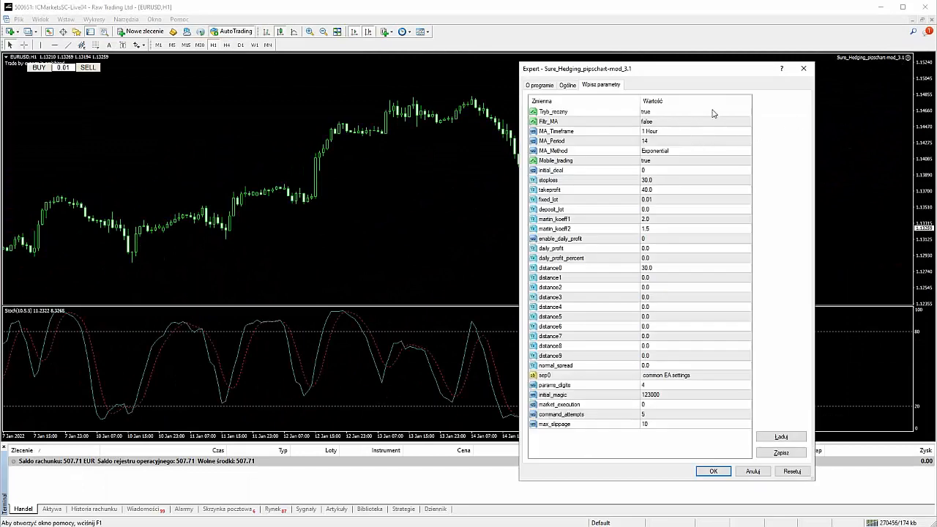
pyautogui.moveTo(779, 246)
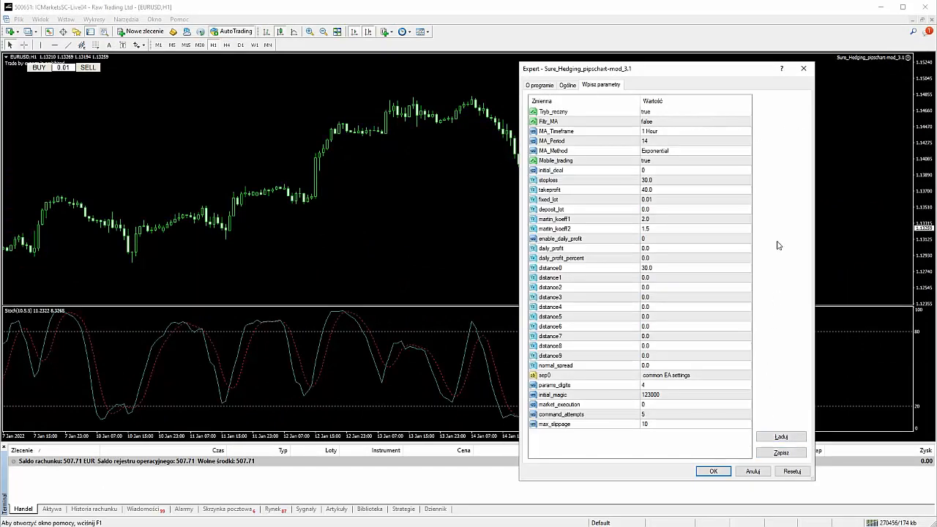
pyautogui.moveTo(494, 170)
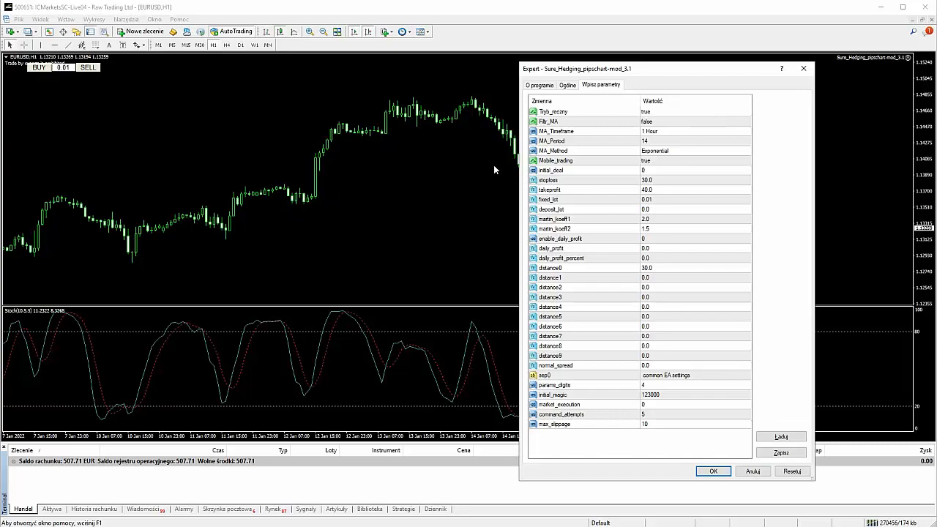
pyautogui.moveTo(688, 234)
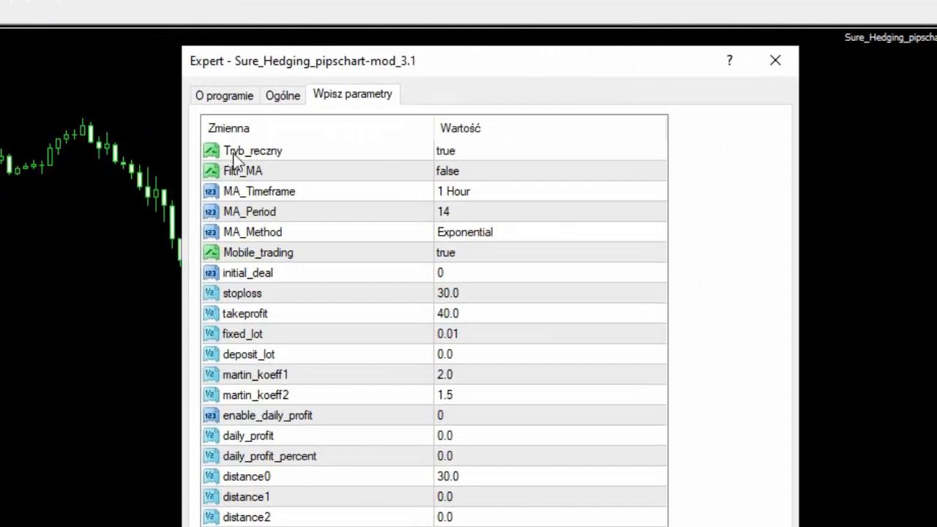
pyautogui.moveTo(445, 161)
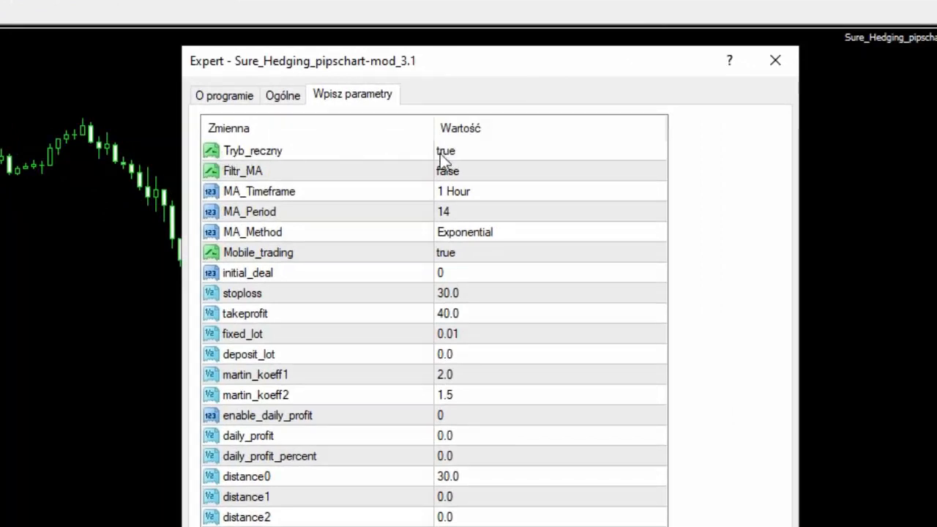
pyautogui.moveTo(220, 192)
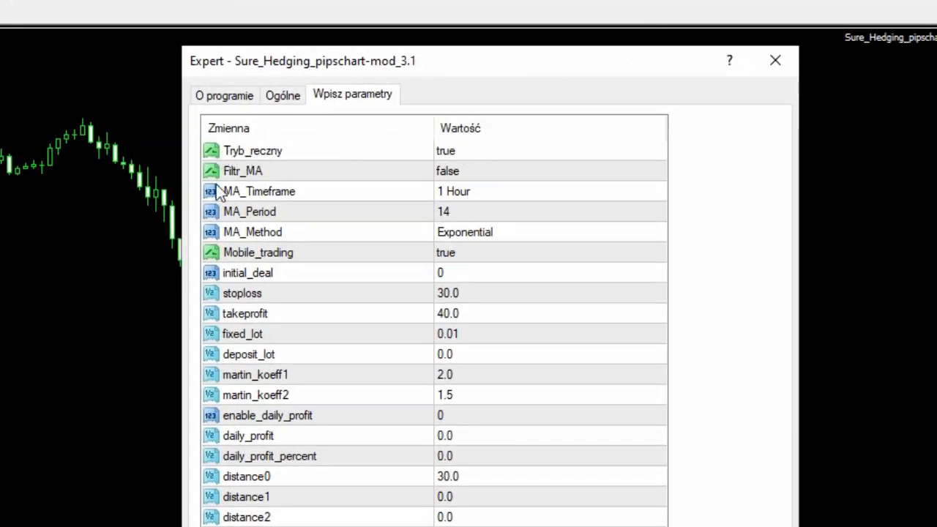
pyautogui.moveTo(419, 181)
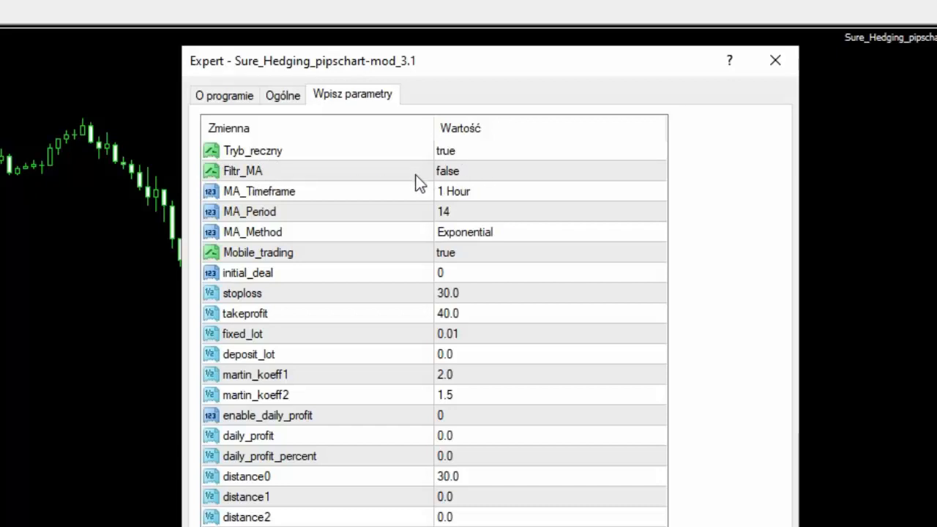
pyautogui.moveTo(428, 182)
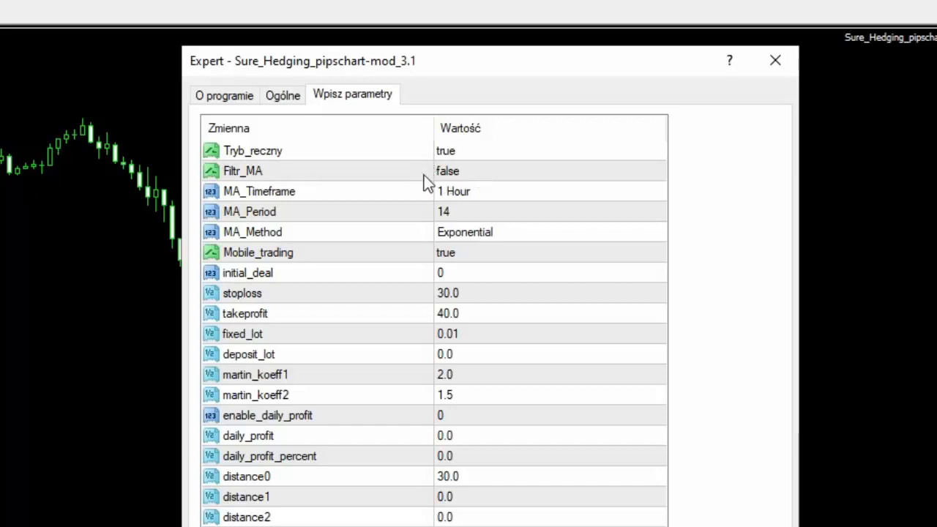
pyautogui.moveTo(226, 208)
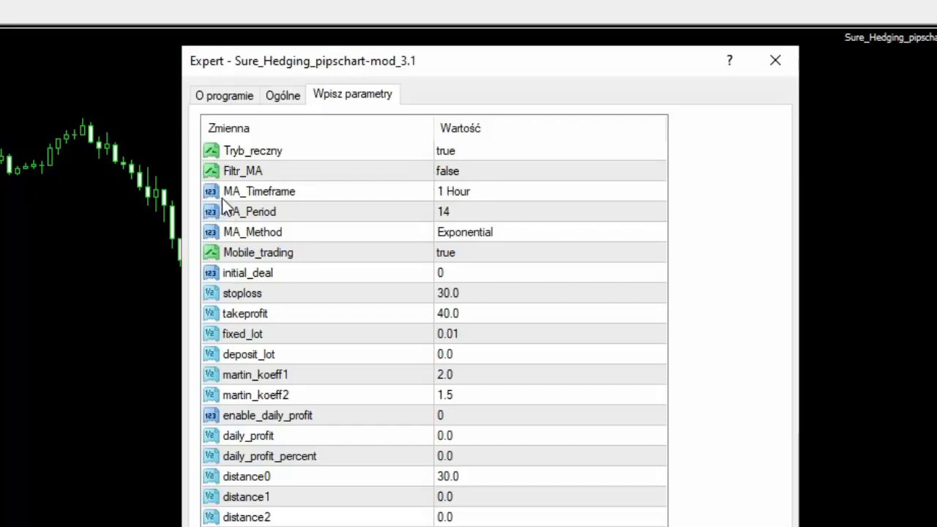
pyautogui.moveTo(234, 192)
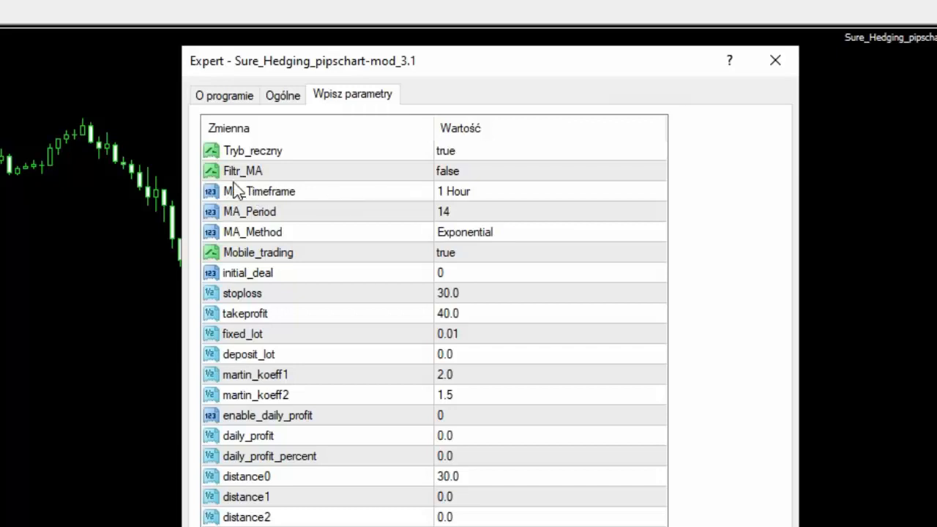
pyautogui.moveTo(278, 269)
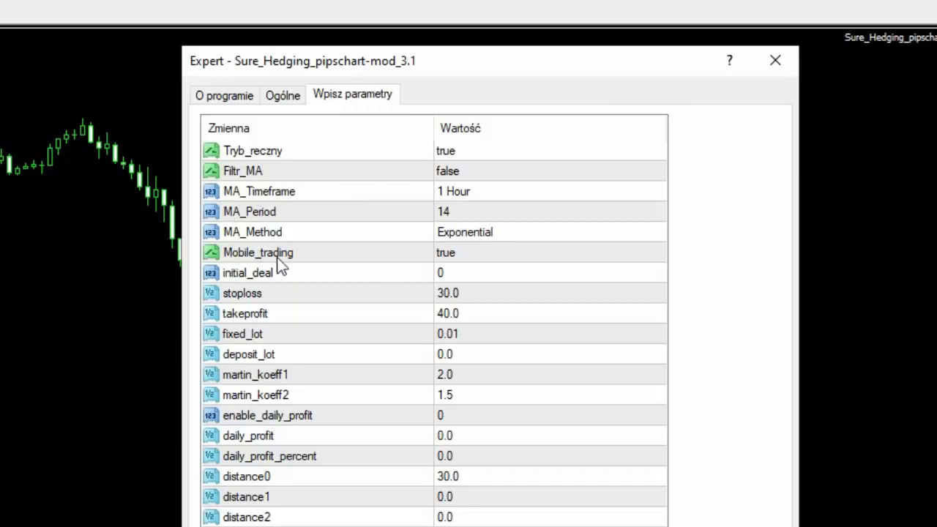
pyautogui.moveTo(439, 264)
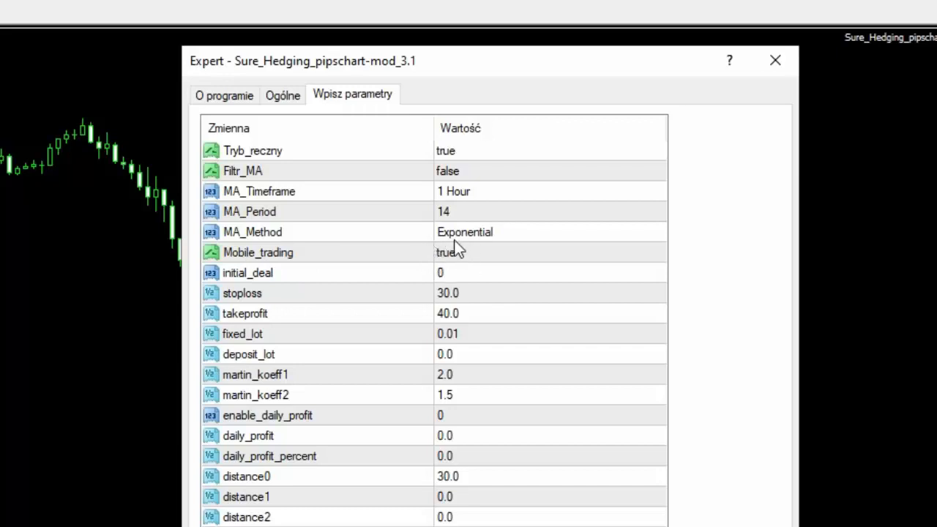
pyautogui.moveTo(456, 254)
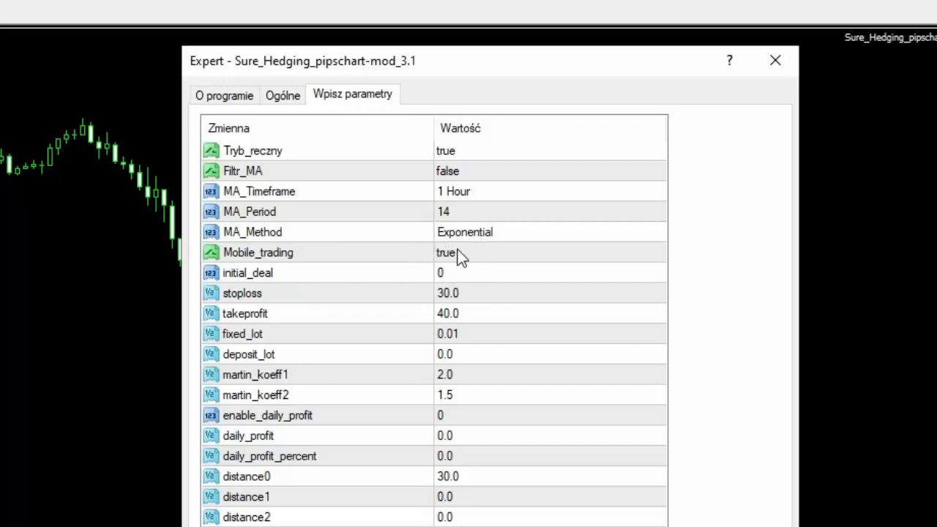
# Set the Sure_Hedging EA's Mobile_trading input to false.
pyautogui.click(545, 252)
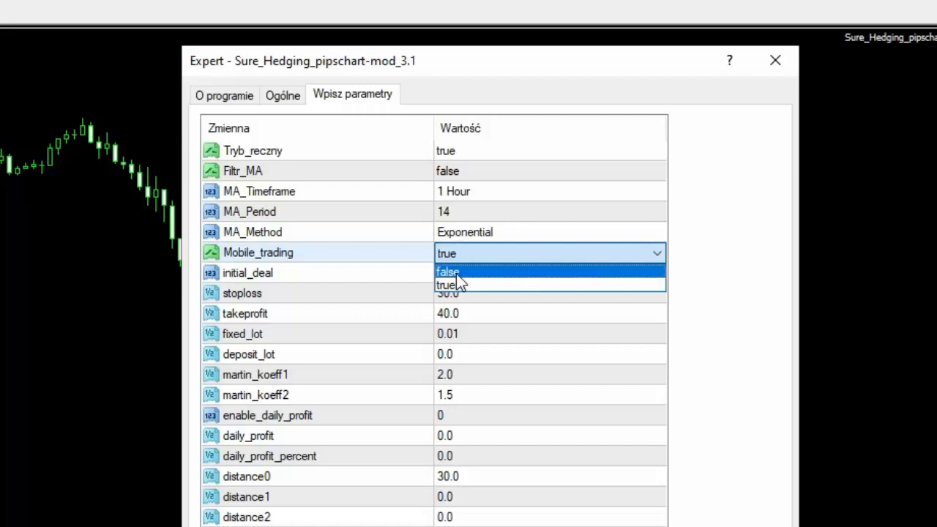
pyautogui.click(448, 271)
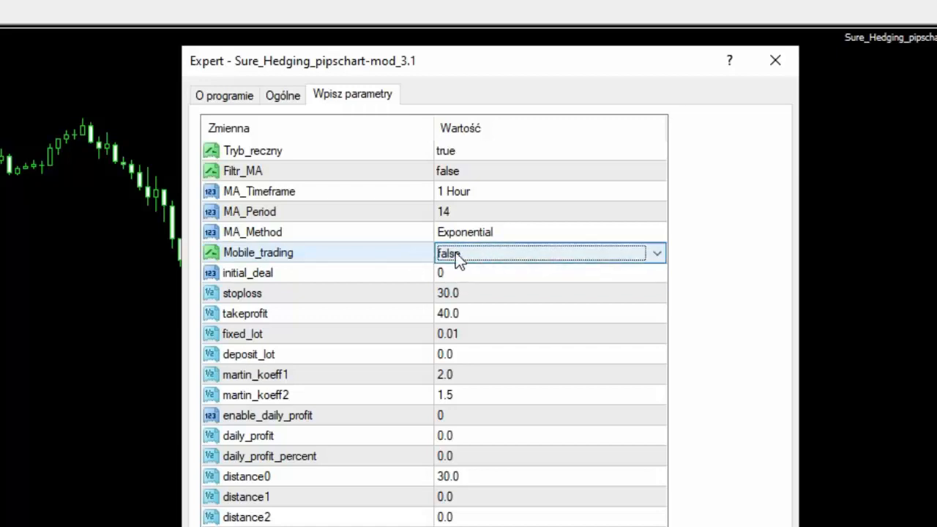
pyautogui.click(774, 60)
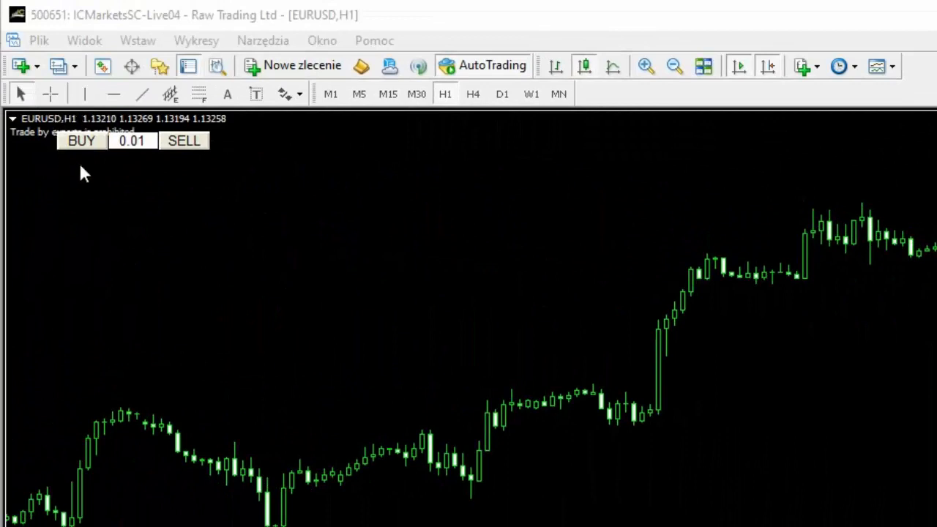
pyautogui.moveTo(198, 162)
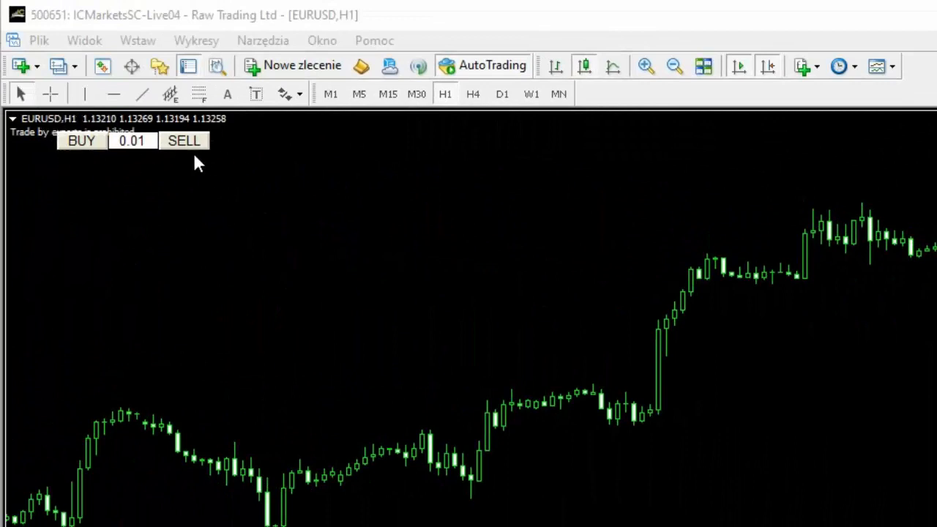
pyautogui.moveTo(916, 436)
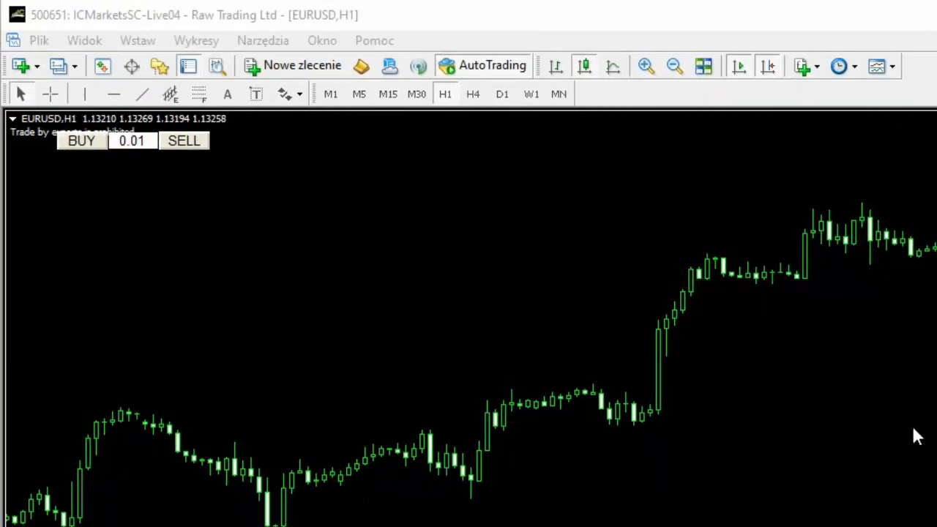
pyautogui.moveTo(885, 460)
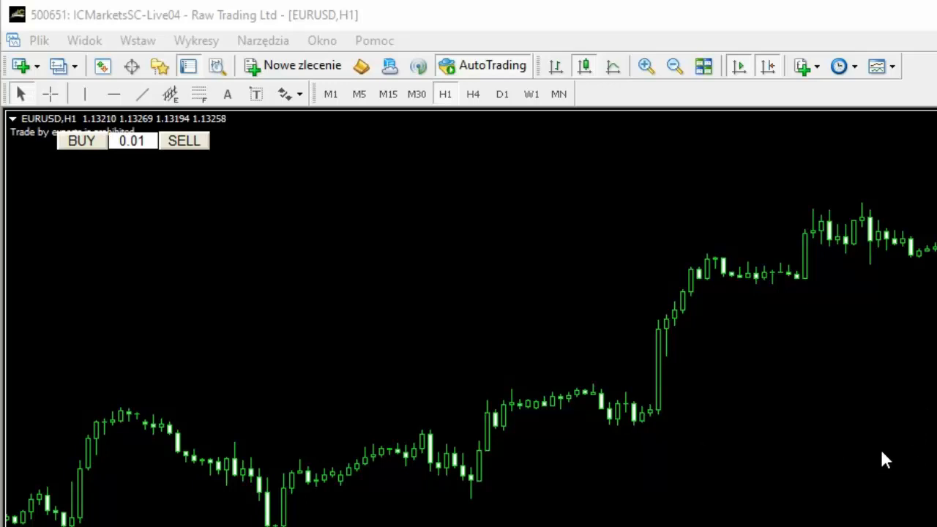
pyautogui.moveTo(154, 167)
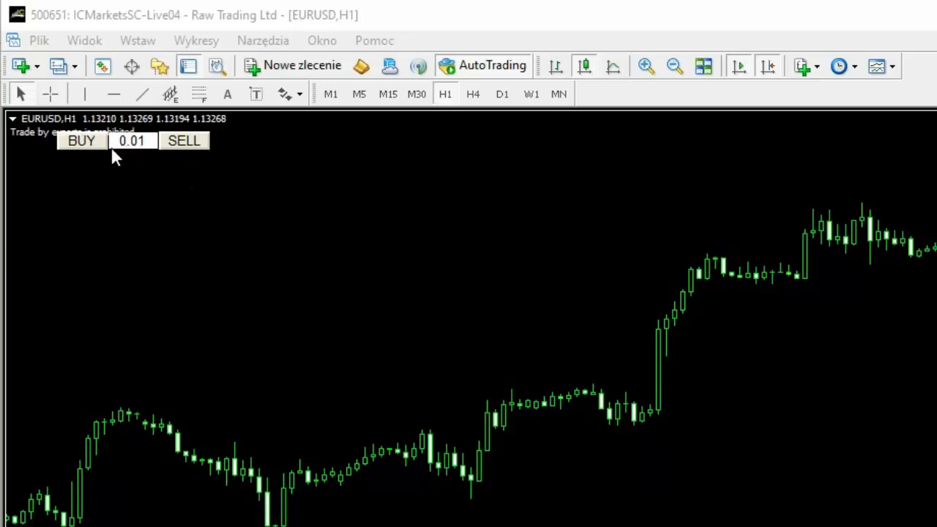
pyautogui.moveTo(146, 155)
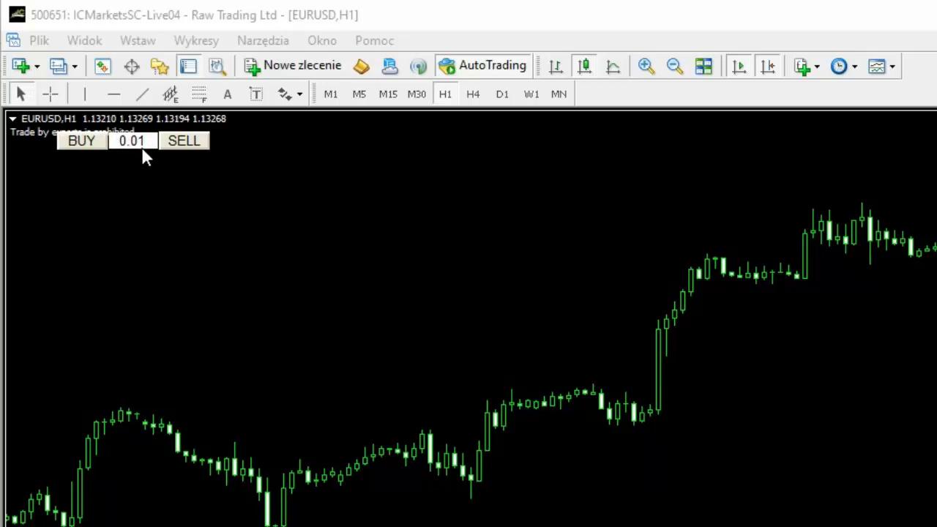
pyautogui.moveTo(120, 149)
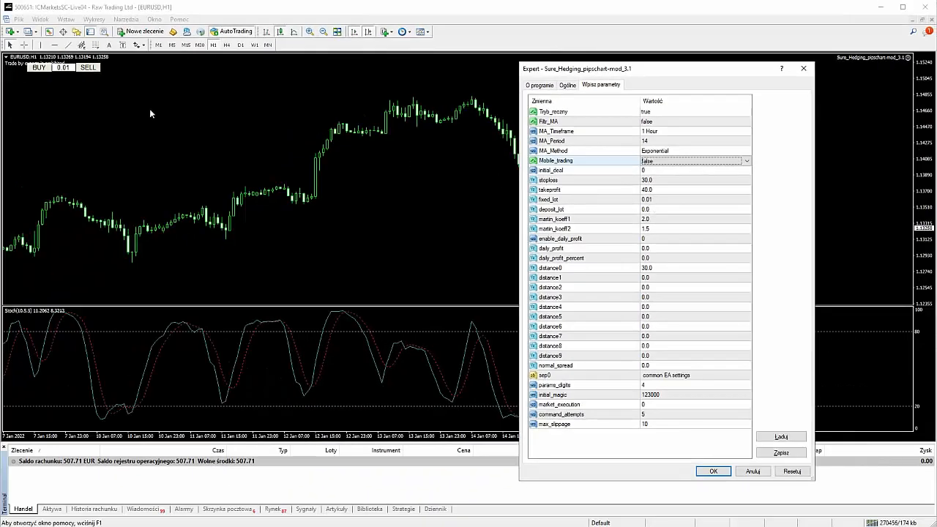
pyautogui.moveTo(65, 74)
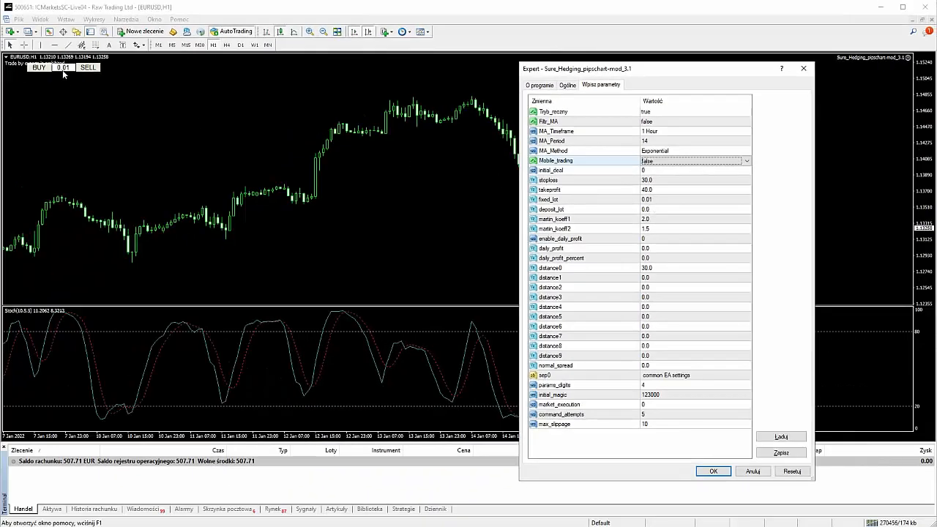
pyautogui.moveTo(515, 242)
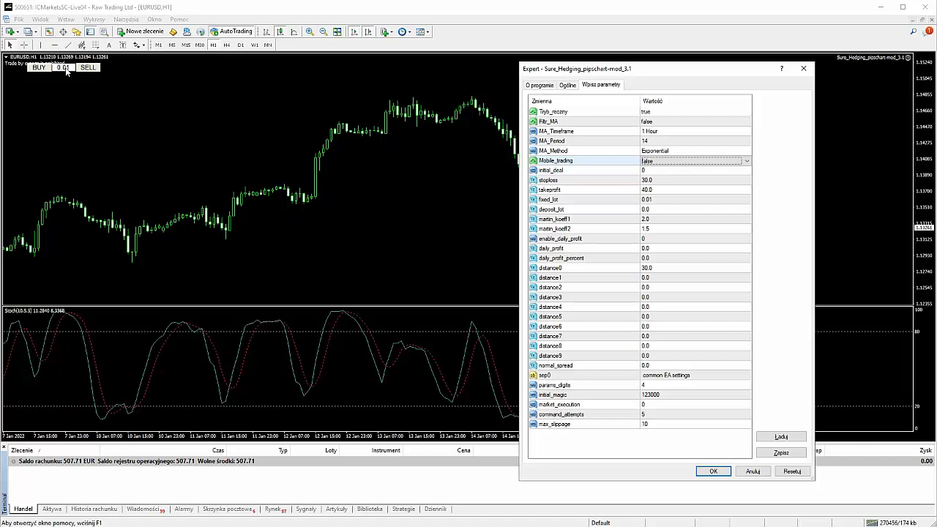
pyautogui.moveTo(333, 183)
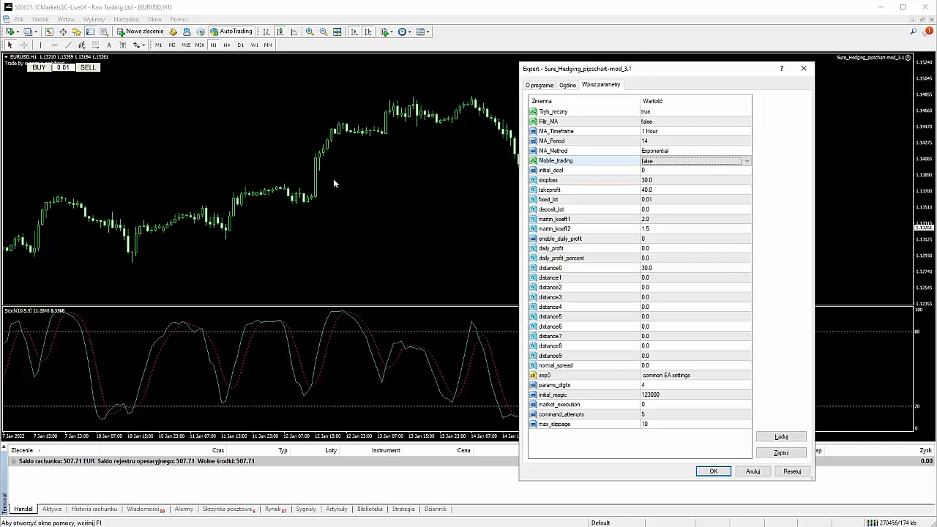
pyautogui.moveTo(339, 170)
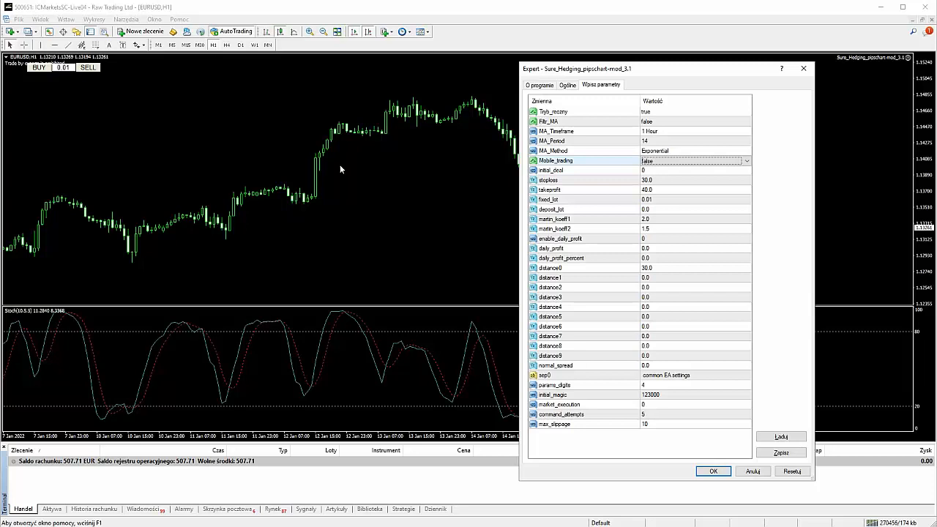
pyautogui.moveTo(307, 158)
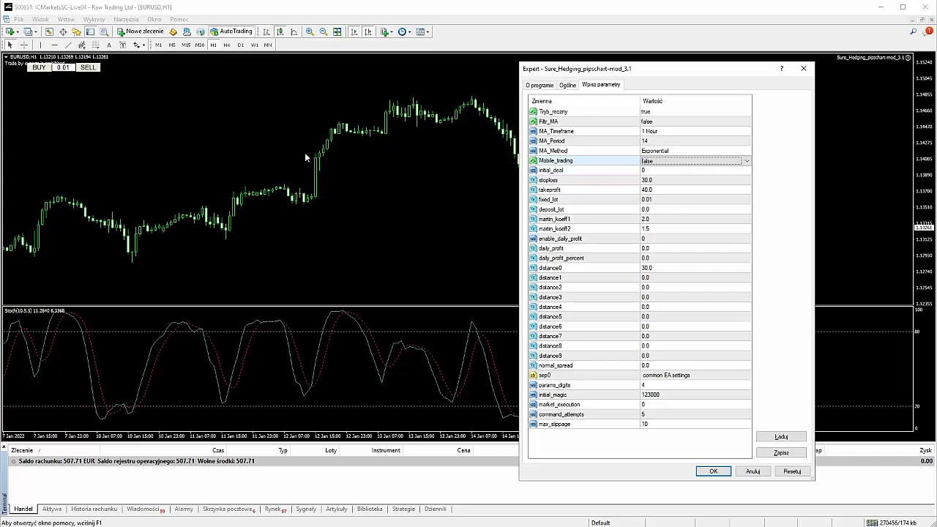
pyautogui.moveTo(480, 220)
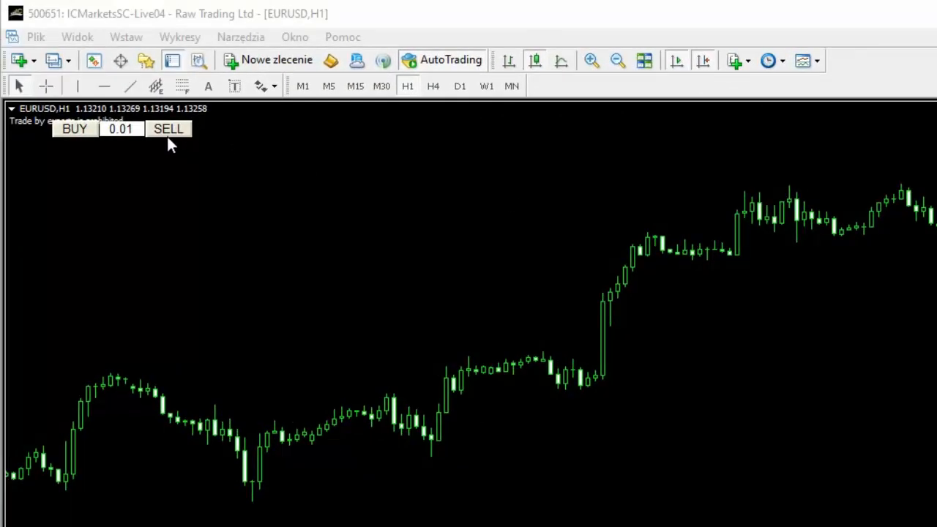
pyautogui.moveTo(135, 147)
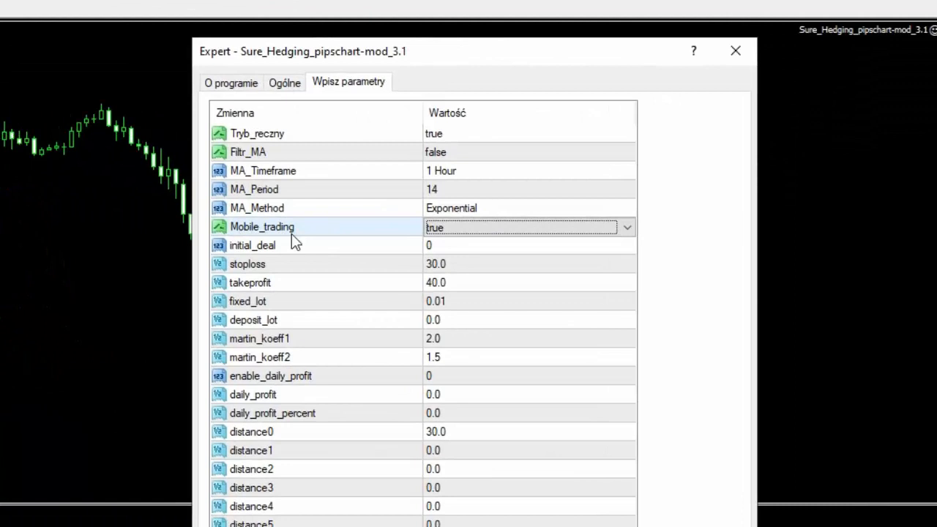
pyautogui.moveTo(223, 264)
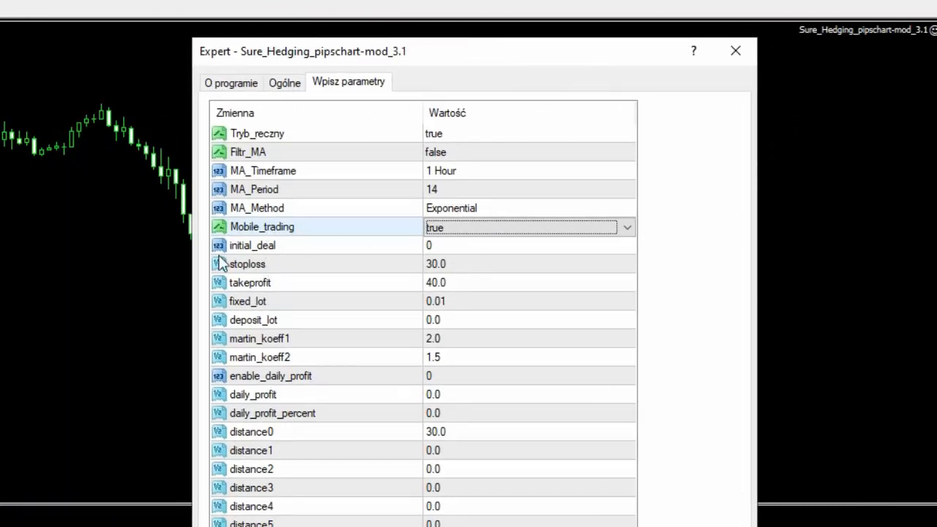
pyautogui.moveTo(439, 280)
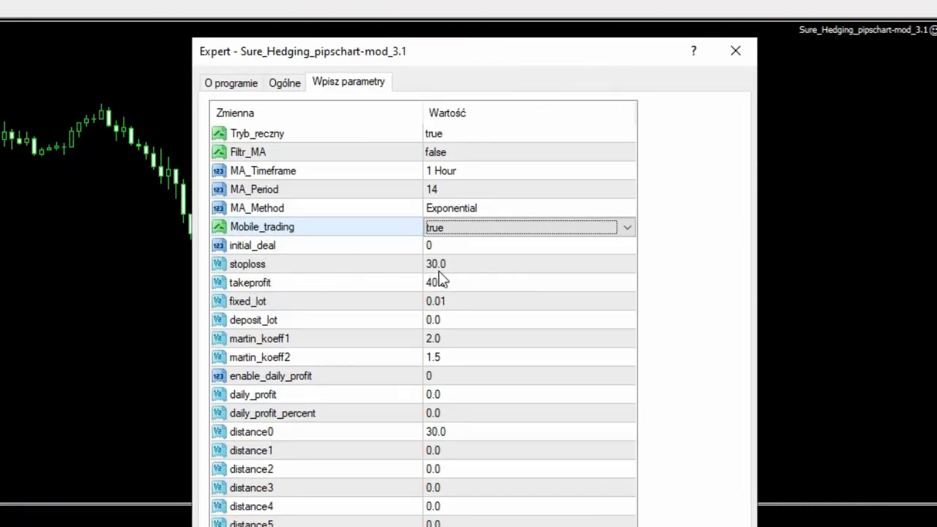
pyautogui.moveTo(454, 275)
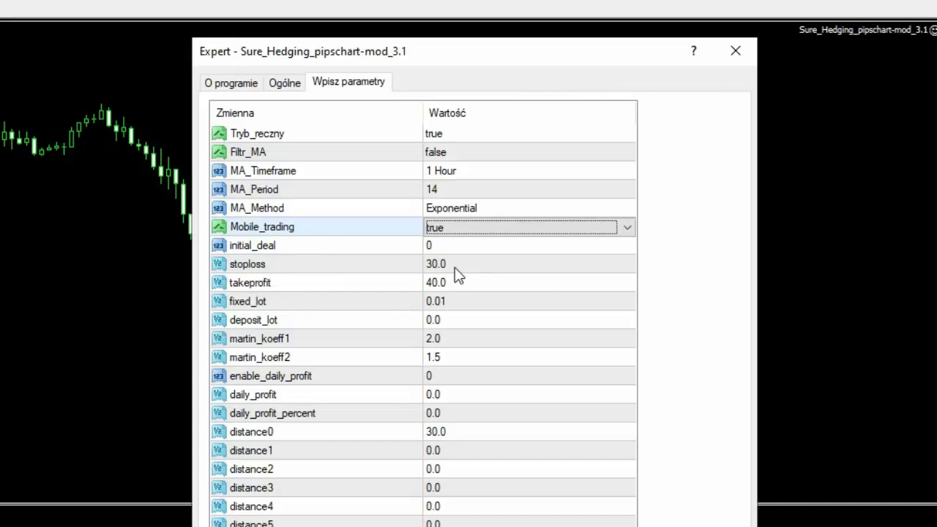
pyautogui.moveTo(457, 271)
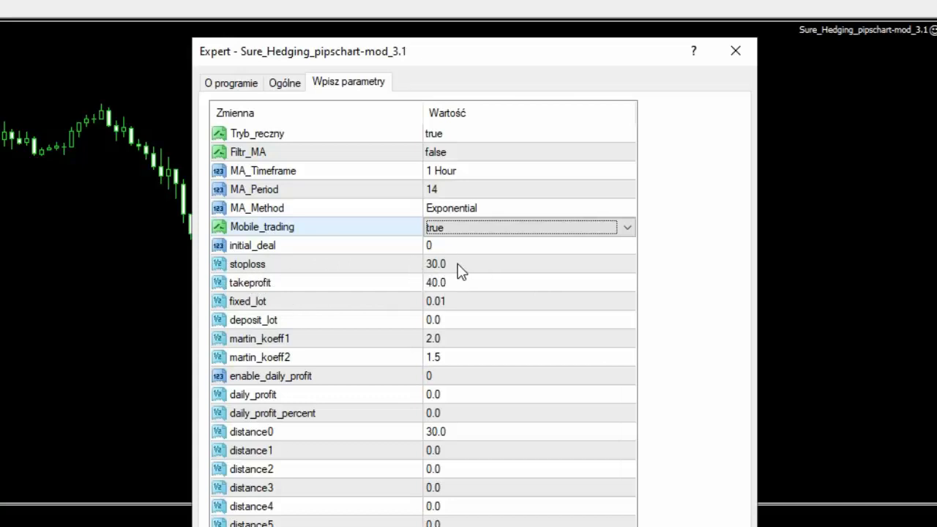
pyautogui.moveTo(418, 279)
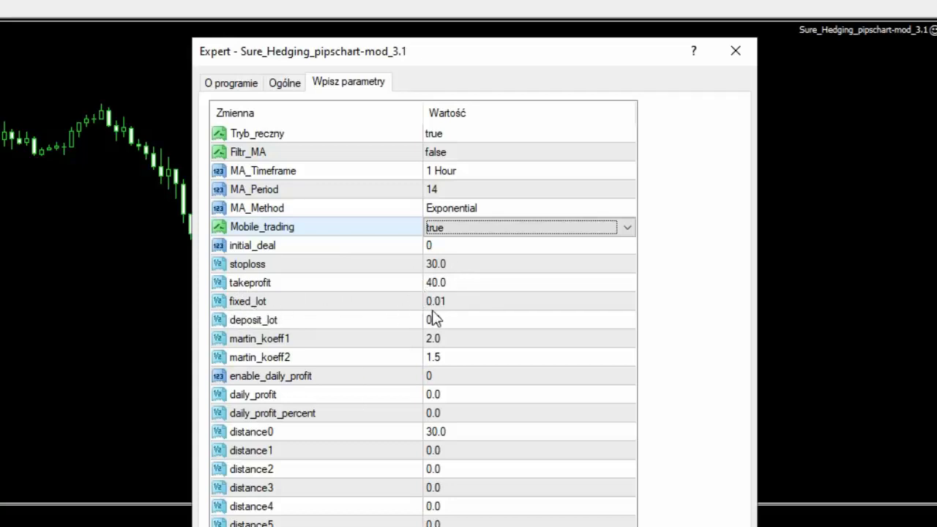
pyautogui.moveTo(461, 303)
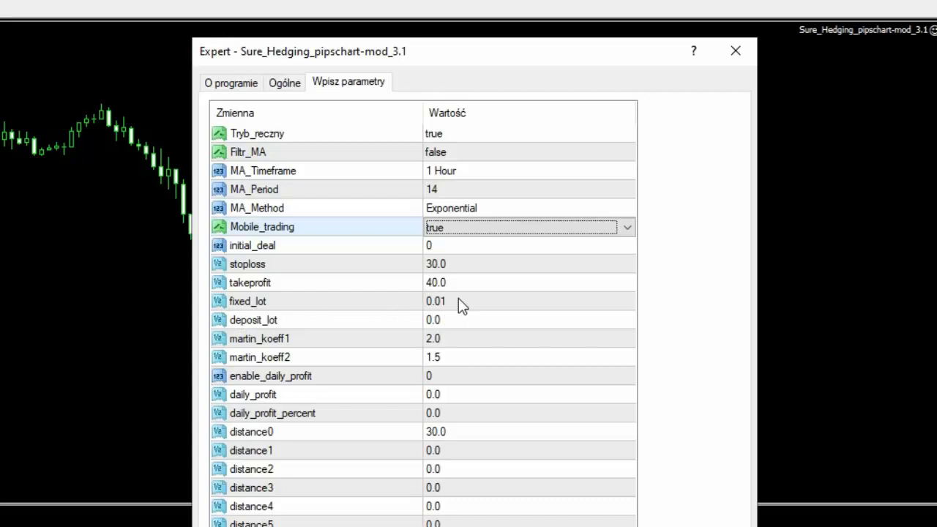
pyautogui.moveTo(296, 353)
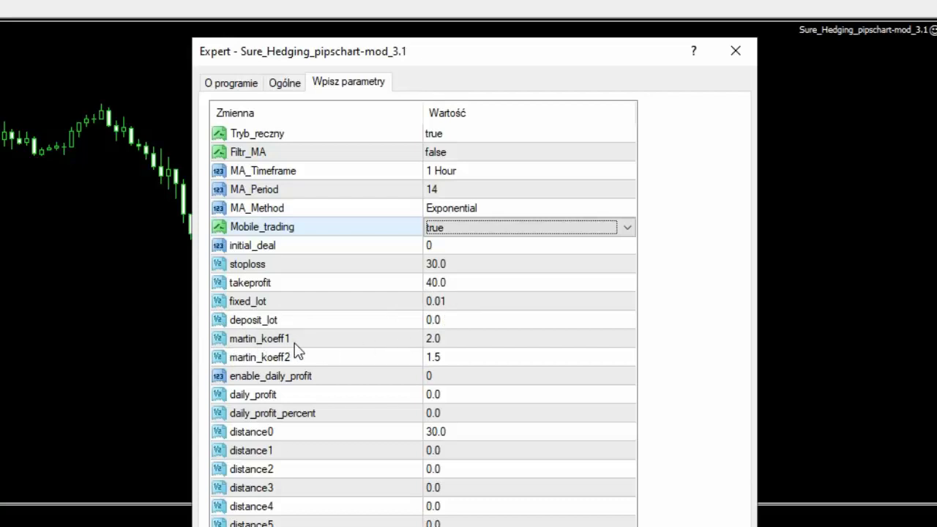
pyautogui.moveTo(260, 373)
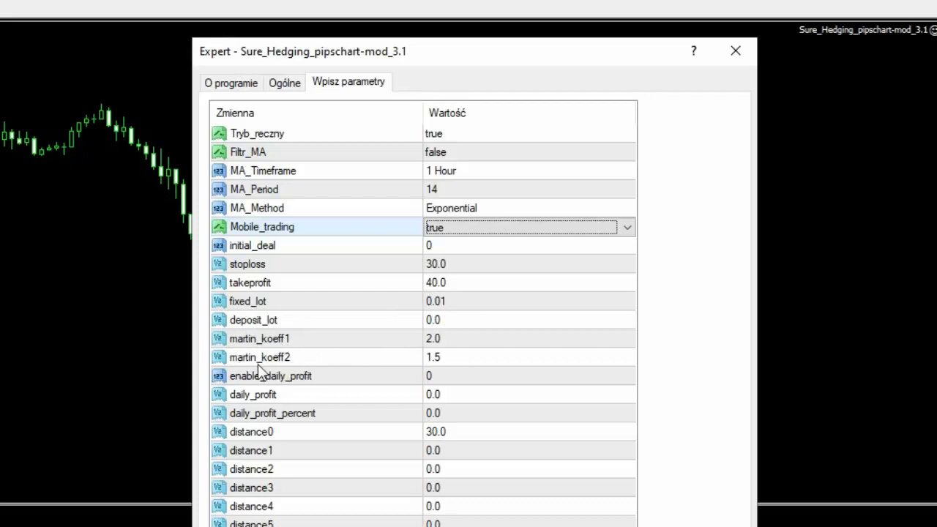
pyautogui.moveTo(270, 351)
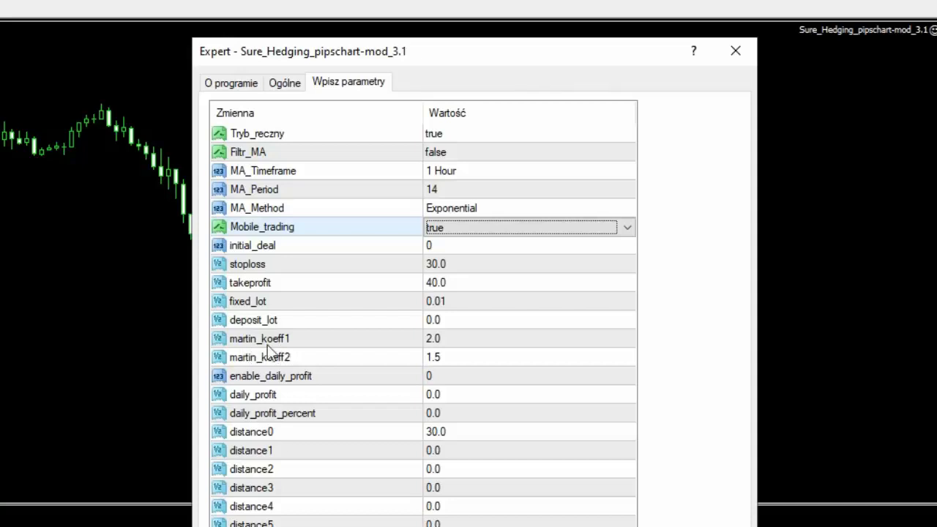
pyautogui.moveTo(393, 353)
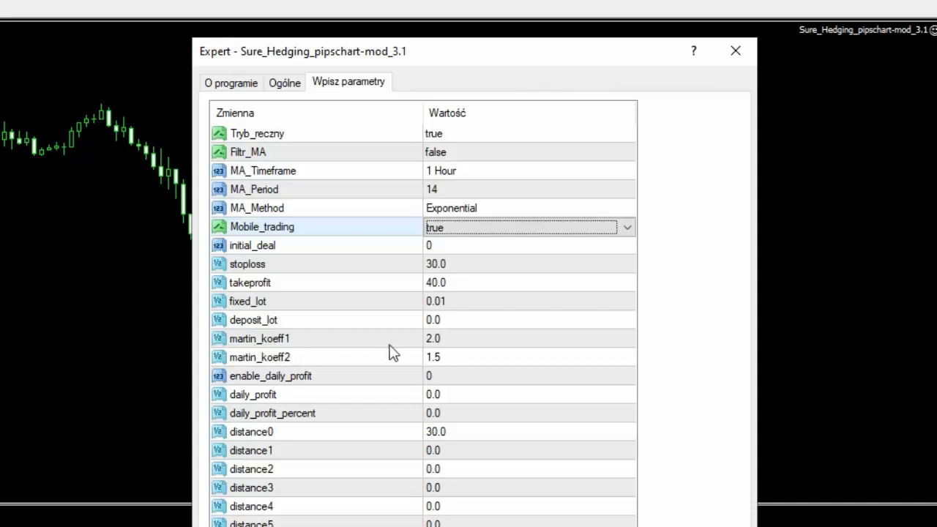
pyautogui.moveTo(436, 348)
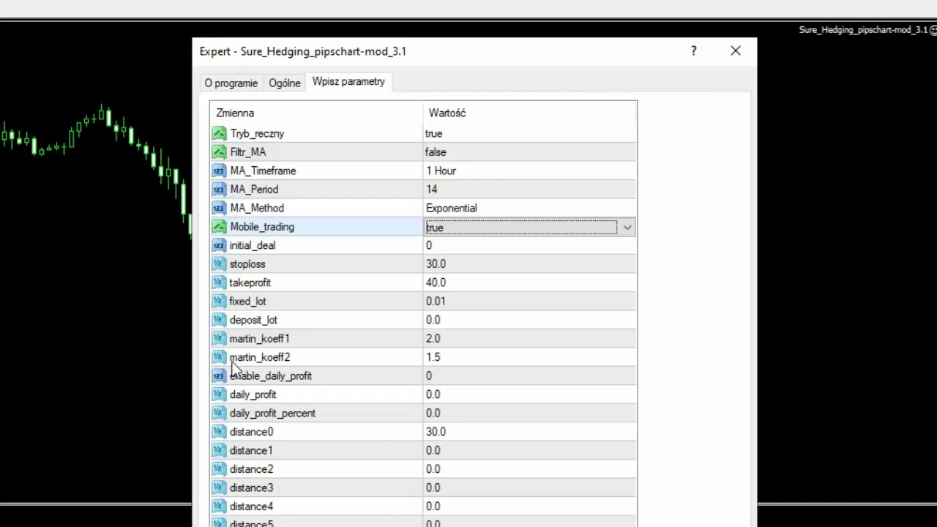
pyautogui.moveTo(428, 369)
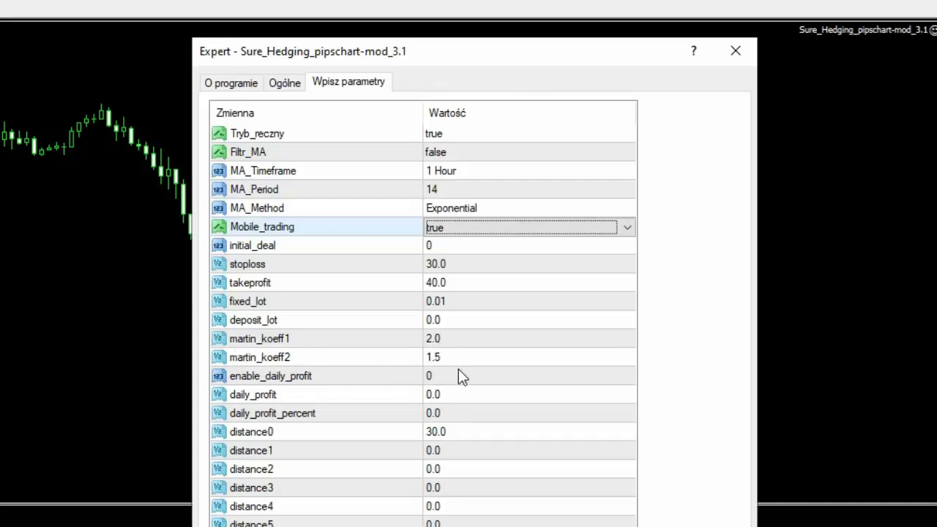
pyautogui.moveTo(465, 374)
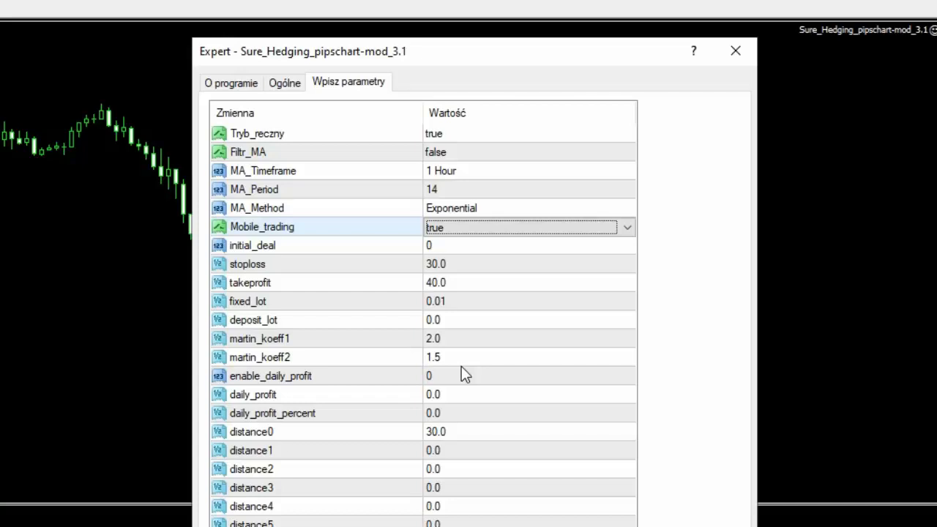
pyautogui.moveTo(456, 364)
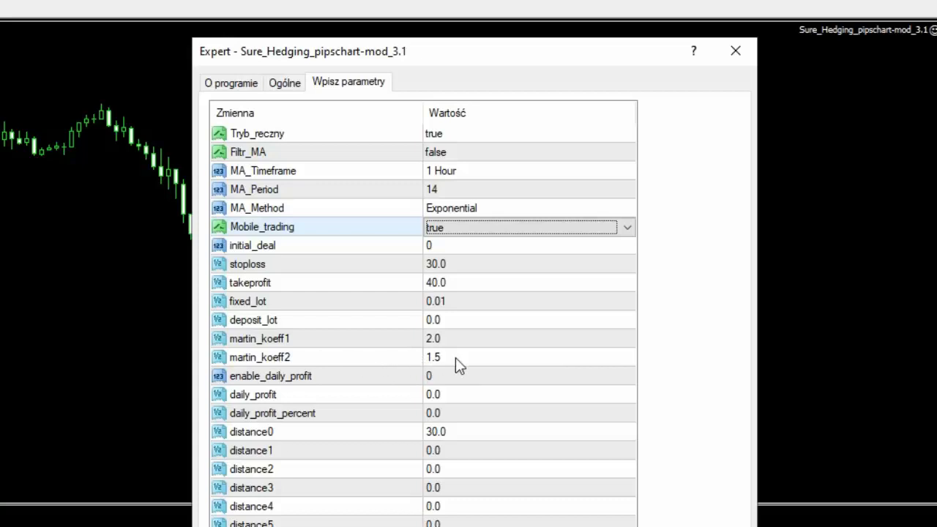
pyautogui.moveTo(422, 383)
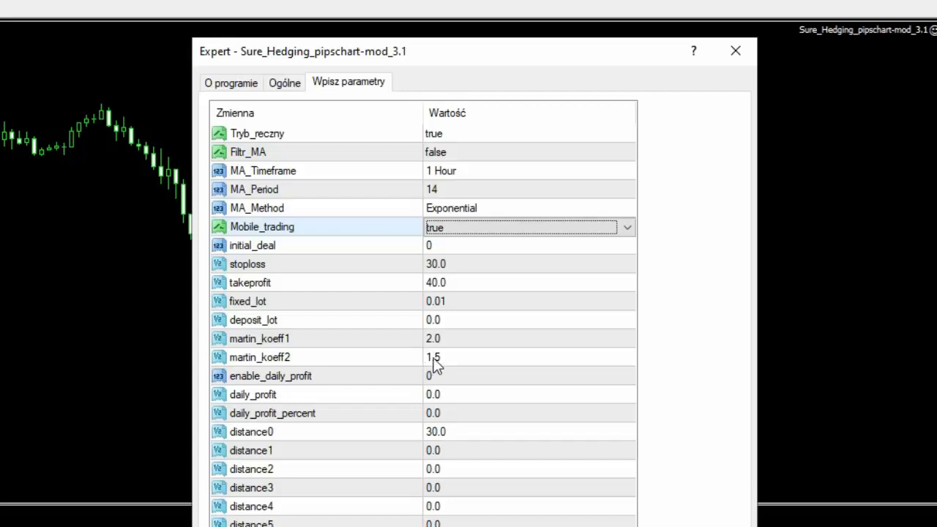
pyautogui.moveTo(436, 369)
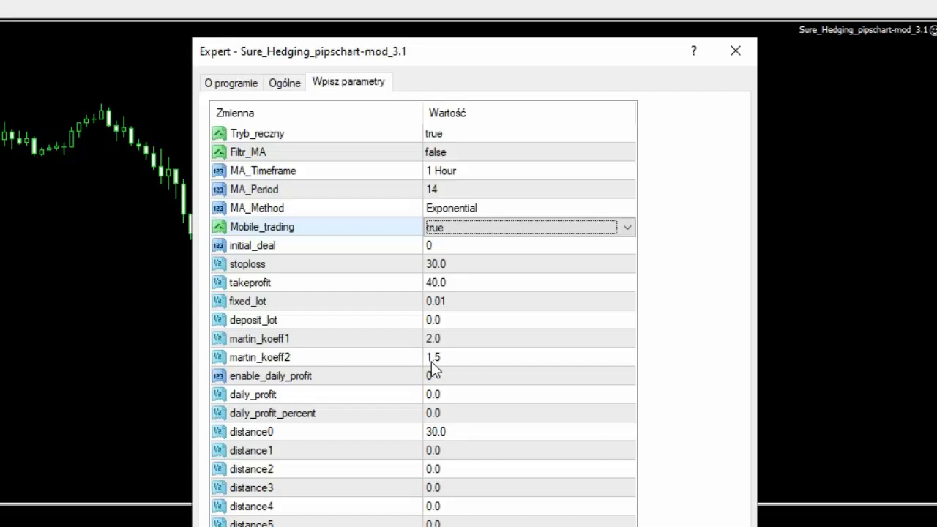
pyautogui.moveTo(432, 368)
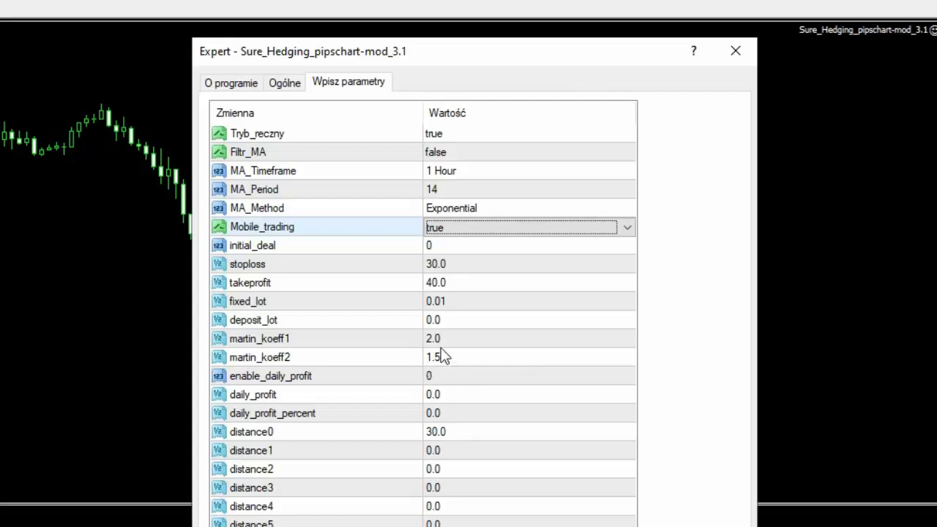
pyautogui.moveTo(439, 372)
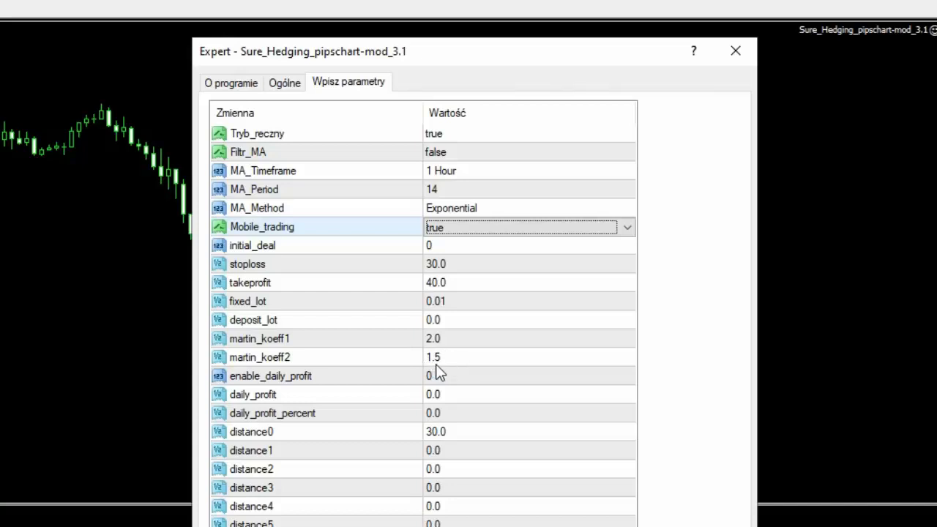
pyautogui.moveTo(410, 348)
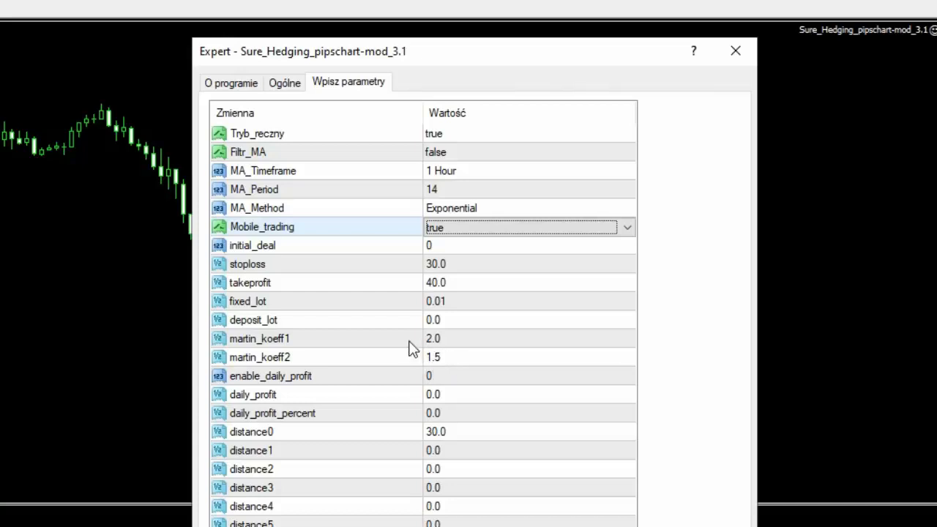
pyautogui.moveTo(424, 433)
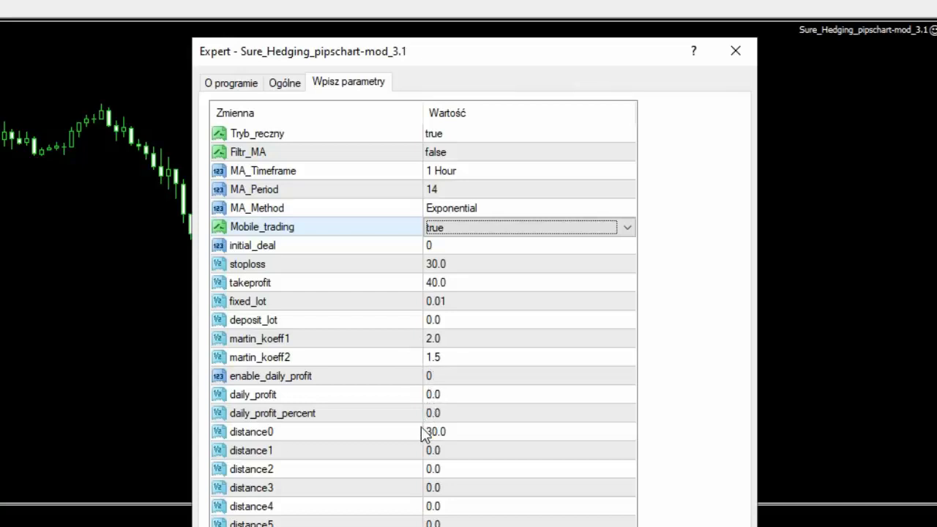
pyautogui.moveTo(423, 442)
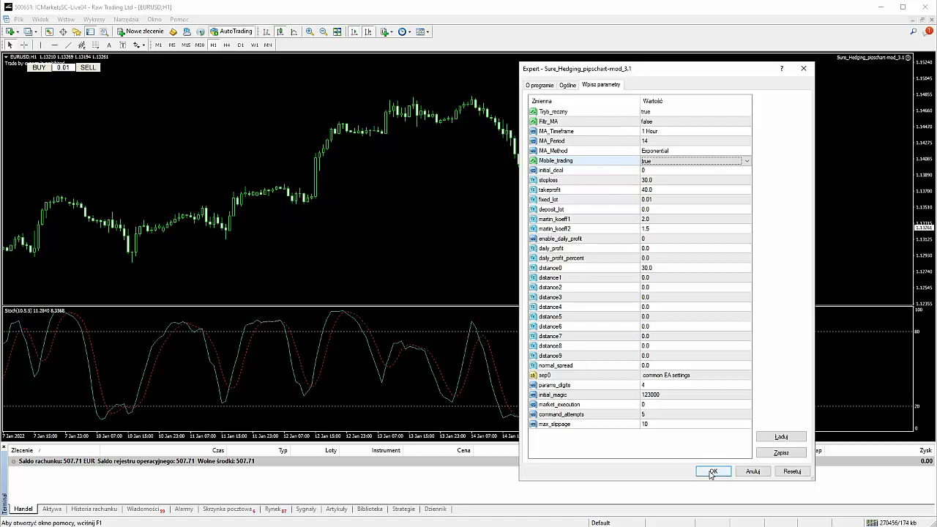
# Confirm the Expert properties with OK, returning to the EURUSD H1 chart unchanged.
pyautogui.click(712, 472)
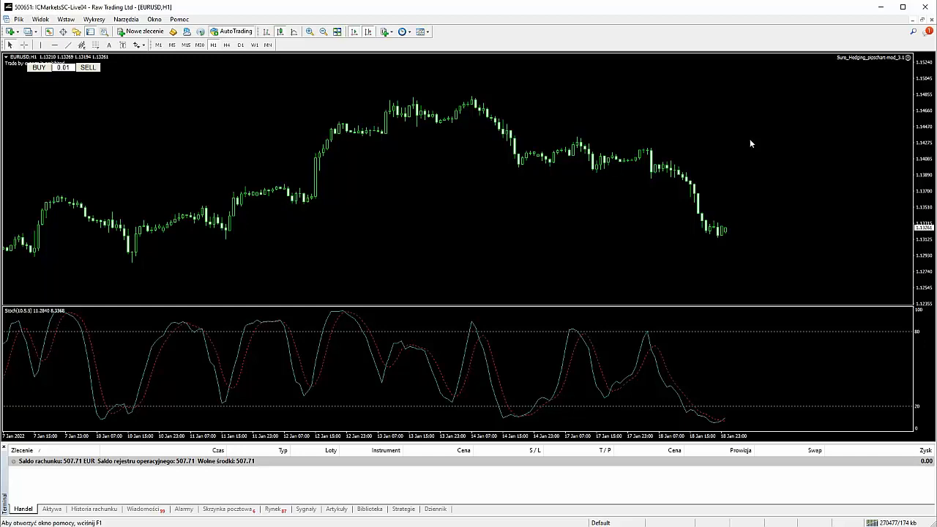
pyautogui.moveTo(509, 241)
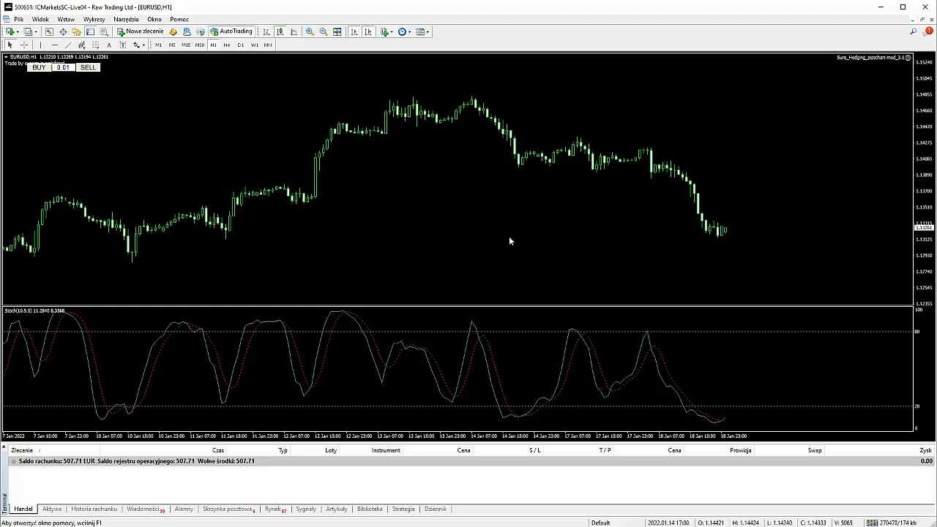
pyautogui.moveTo(381, 167)
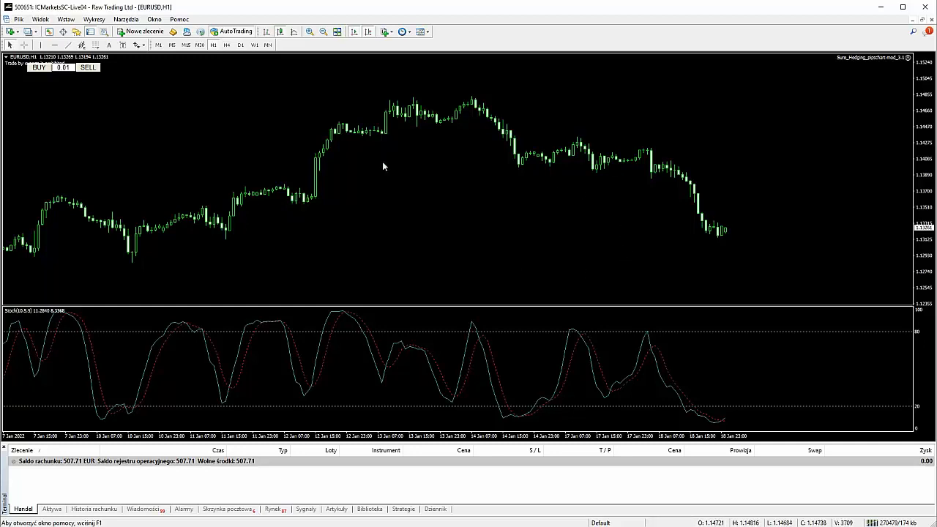
pyautogui.moveTo(471, 274)
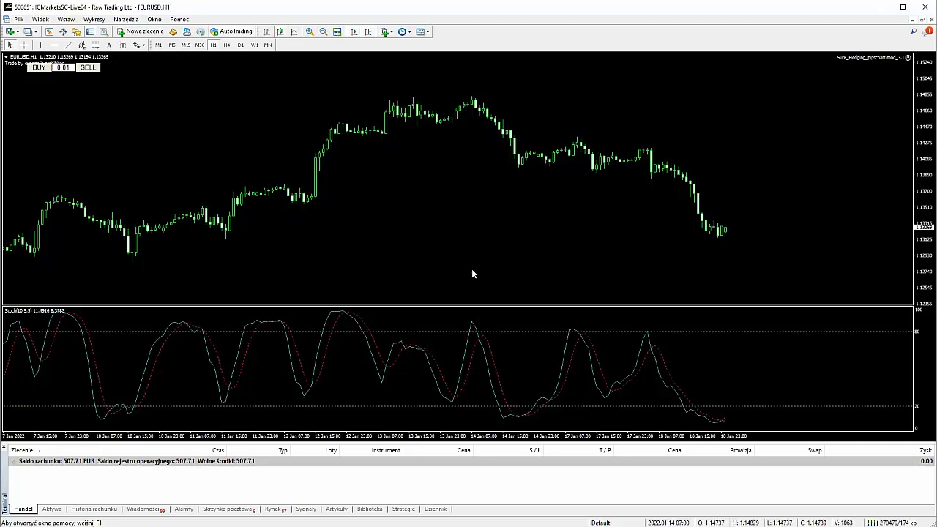
pyautogui.moveTo(450, 254)
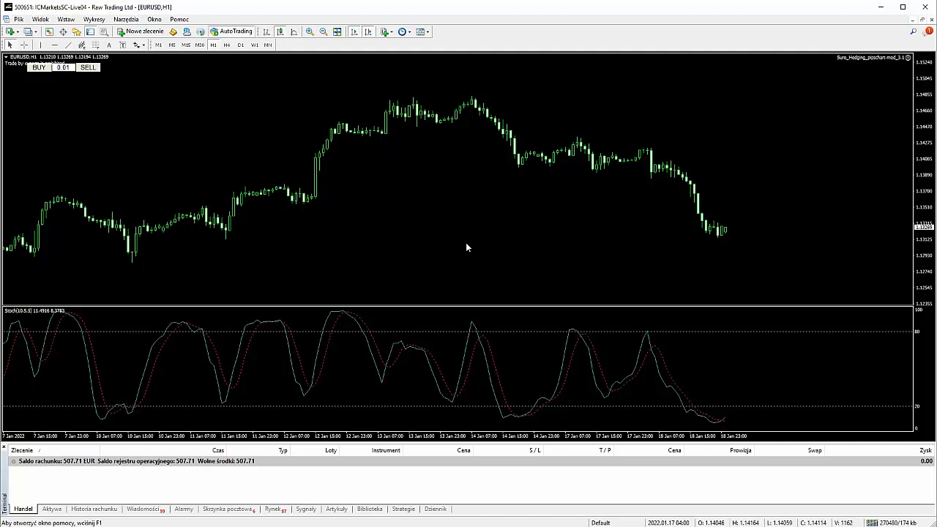
pyautogui.moveTo(486, 250)
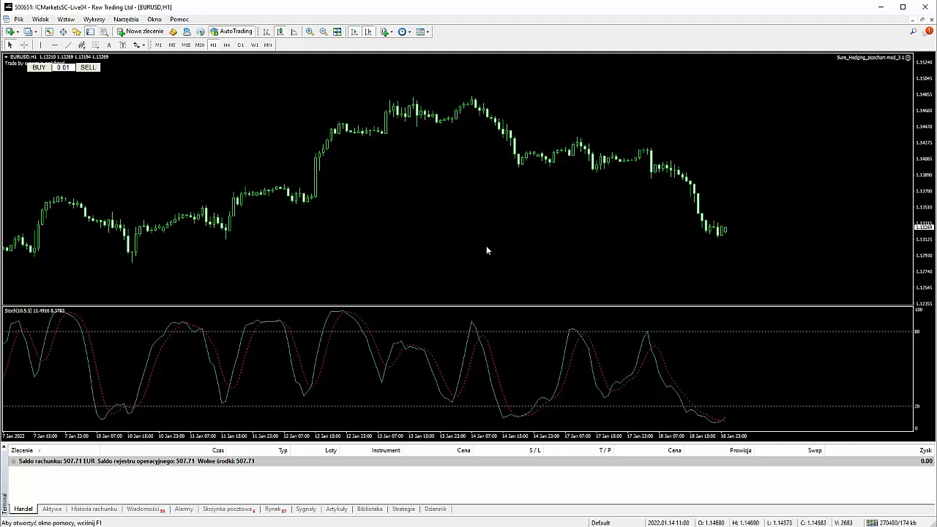
pyautogui.moveTo(432, 243)
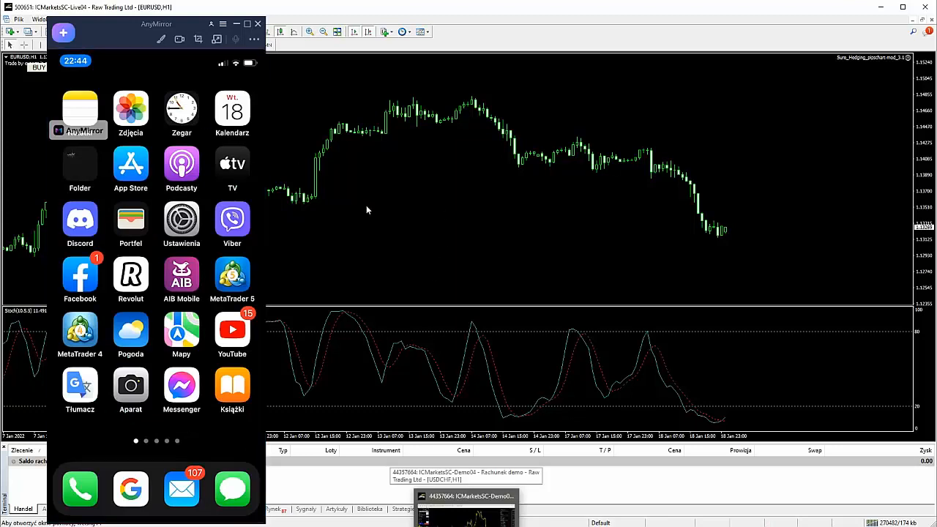
pyautogui.moveTo(421, 267)
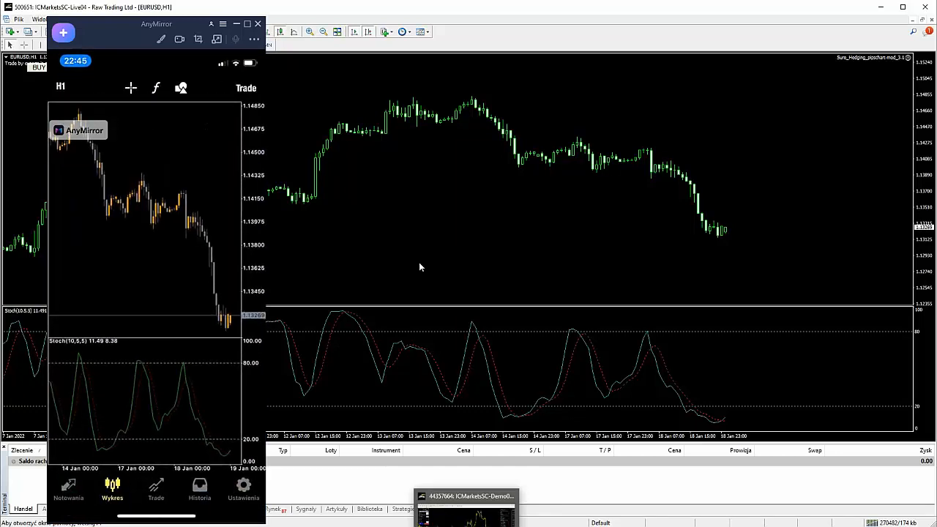
pyautogui.moveTo(603, 319)
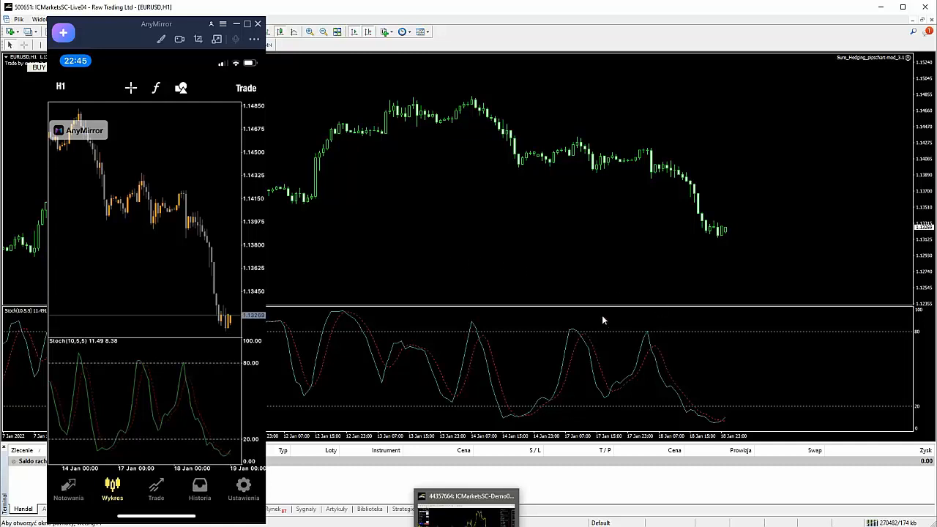
pyautogui.moveTo(524, 234)
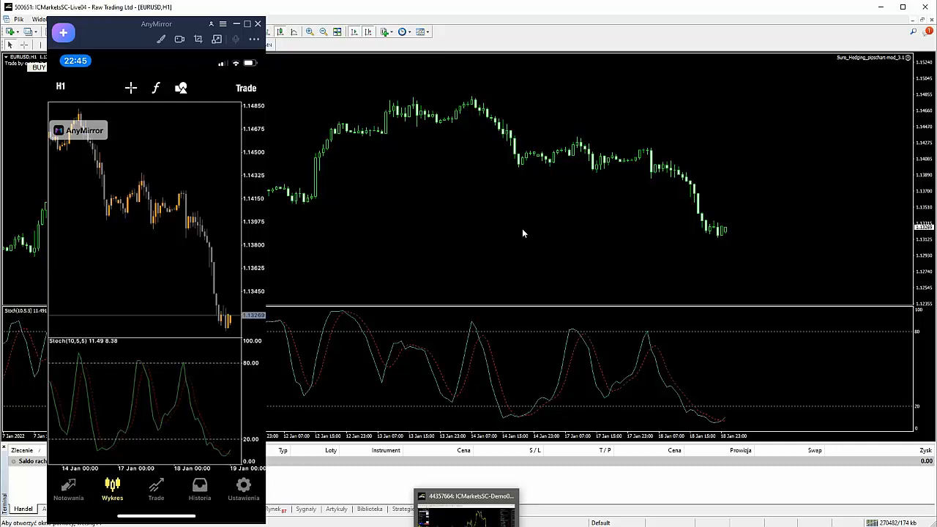
pyautogui.moveTo(498, 341)
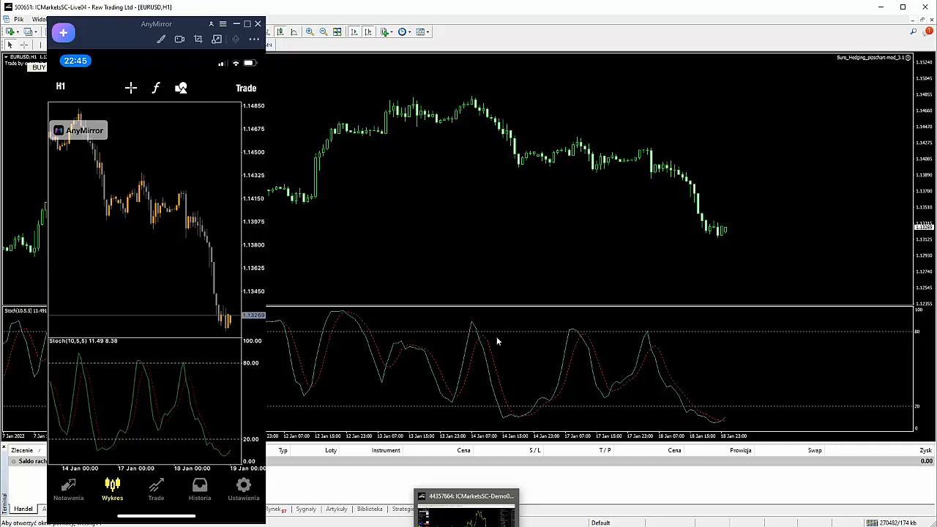
pyautogui.moveTo(481, 390)
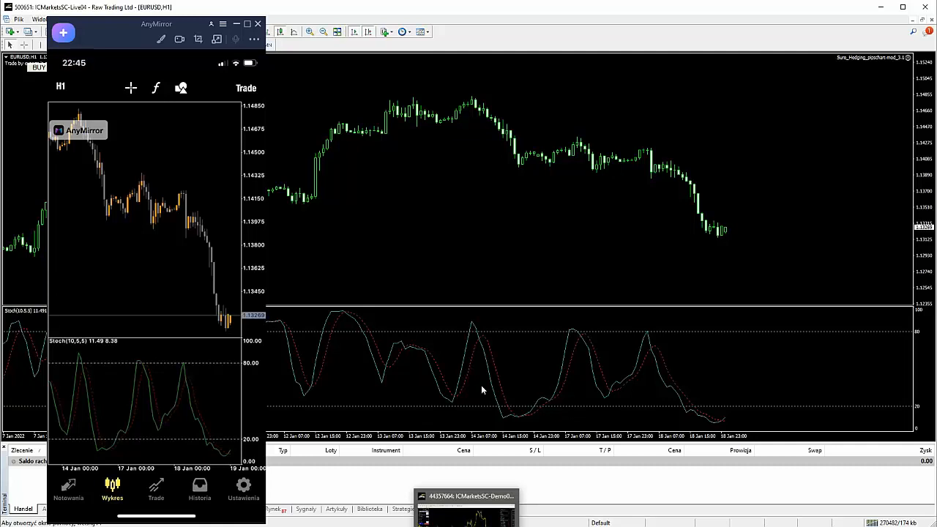
pyautogui.moveTo(717, 401)
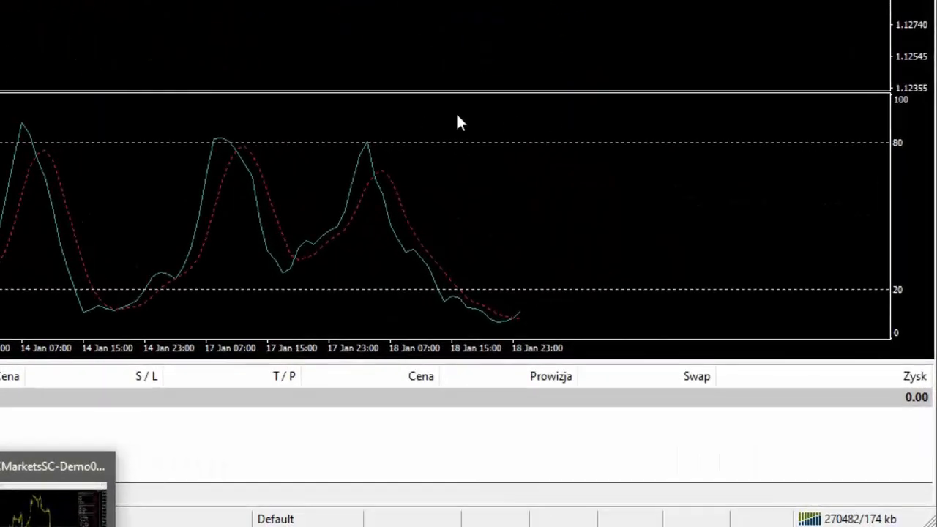
pyautogui.moveTo(549, 310)
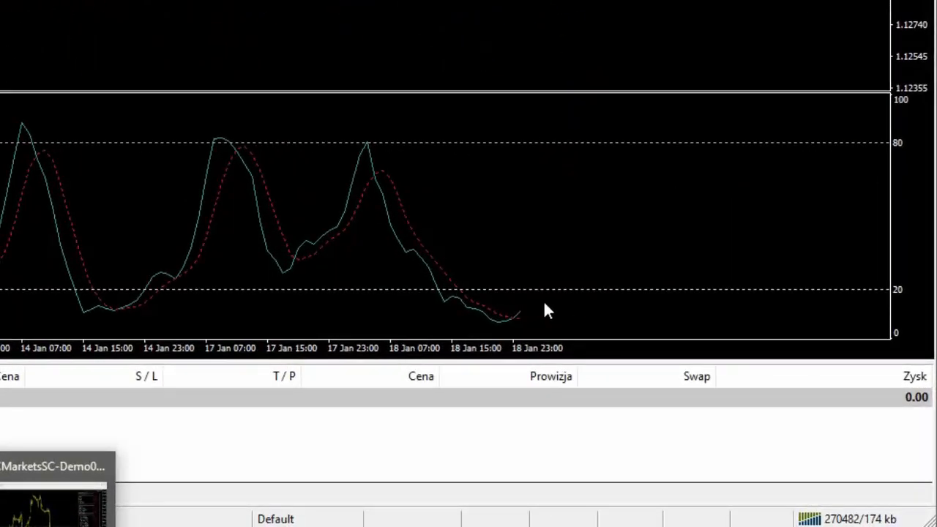
pyautogui.moveTo(456, 281)
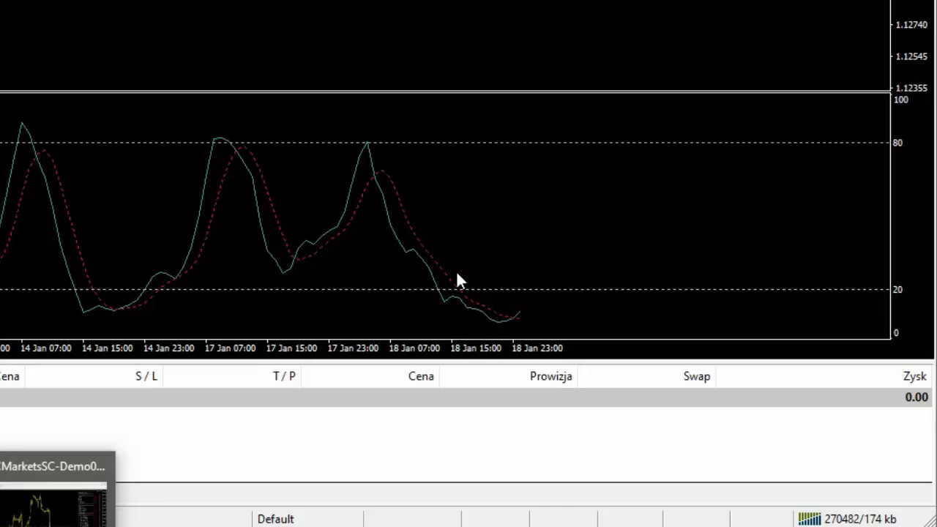
pyautogui.moveTo(483, 328)
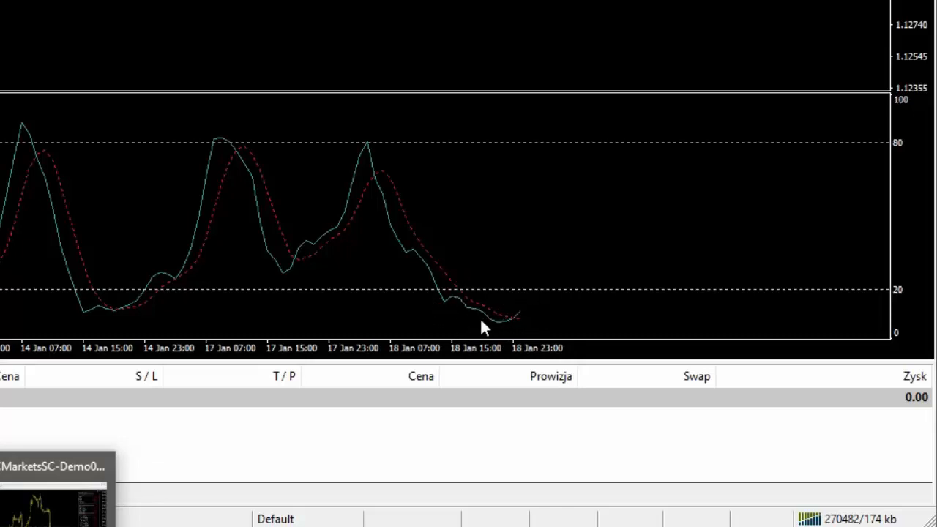
pyautogui.moveTo(512, 325)
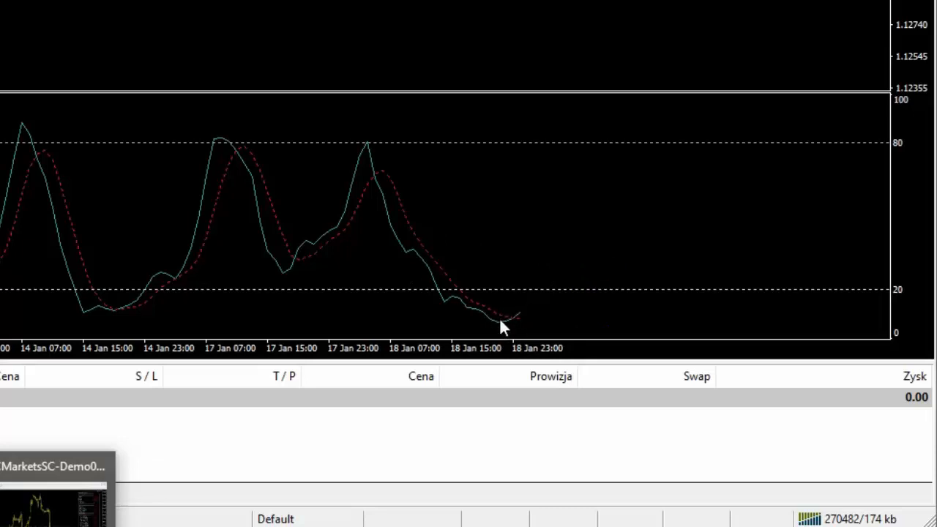
pyautogui.moveTo(530, 313)
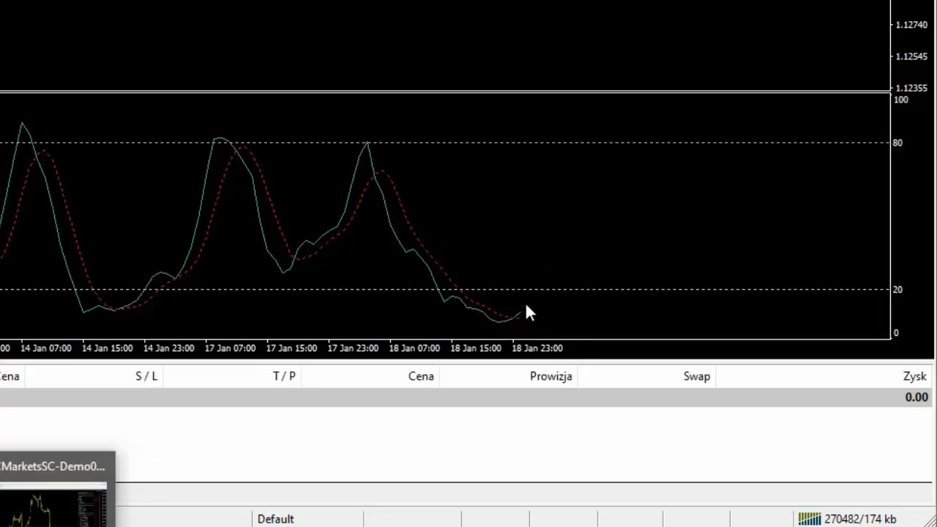
pyautogui.moveTo(511, 319)
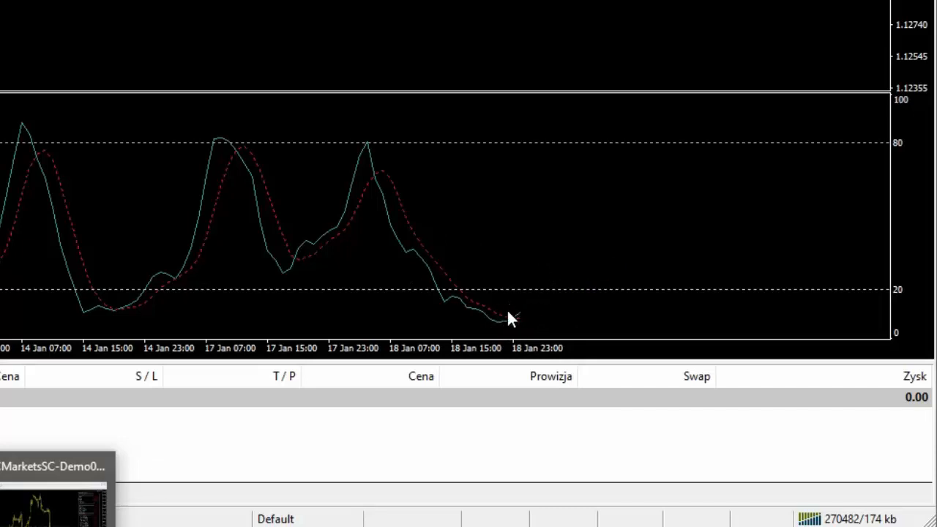
pyautogui.moveTo(512, 272)
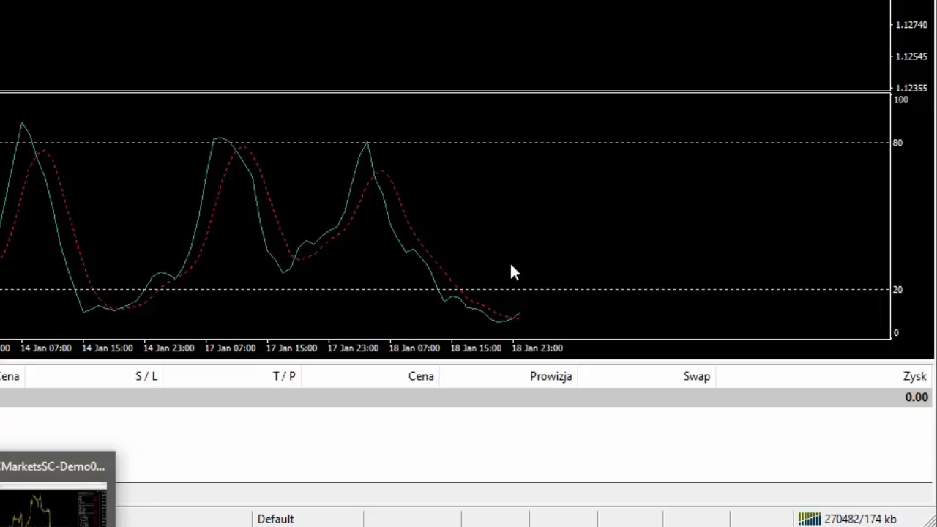
pyautogui.moveTo(518, 292)
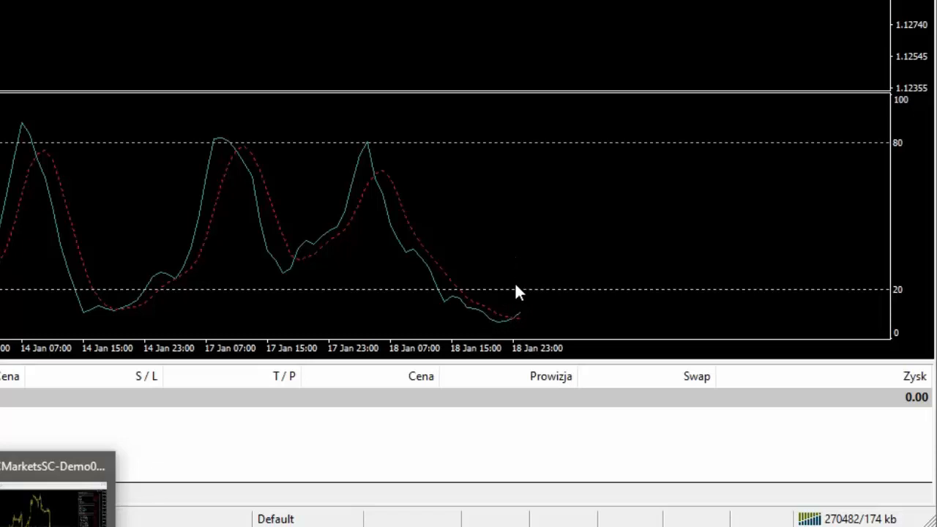
pyautogui.moveTo(505, 337)
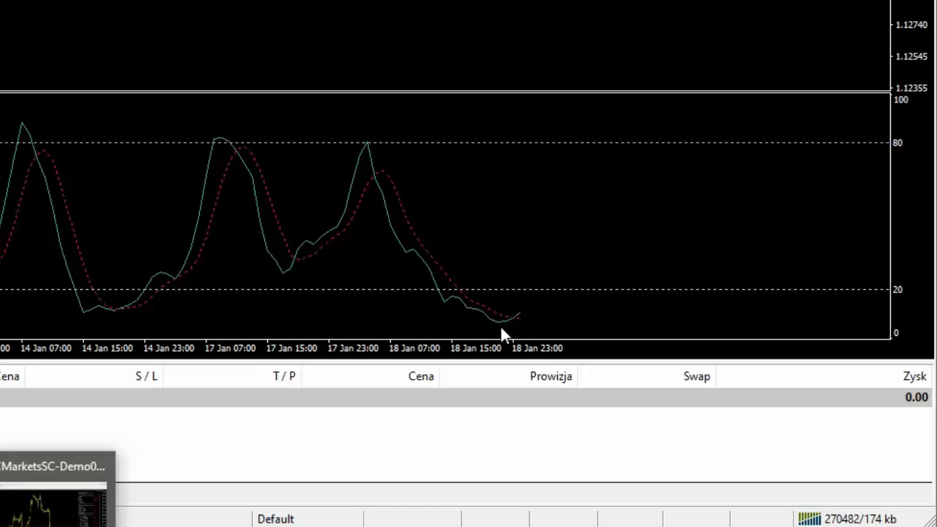
pyautogui.moveTo(549, 284)
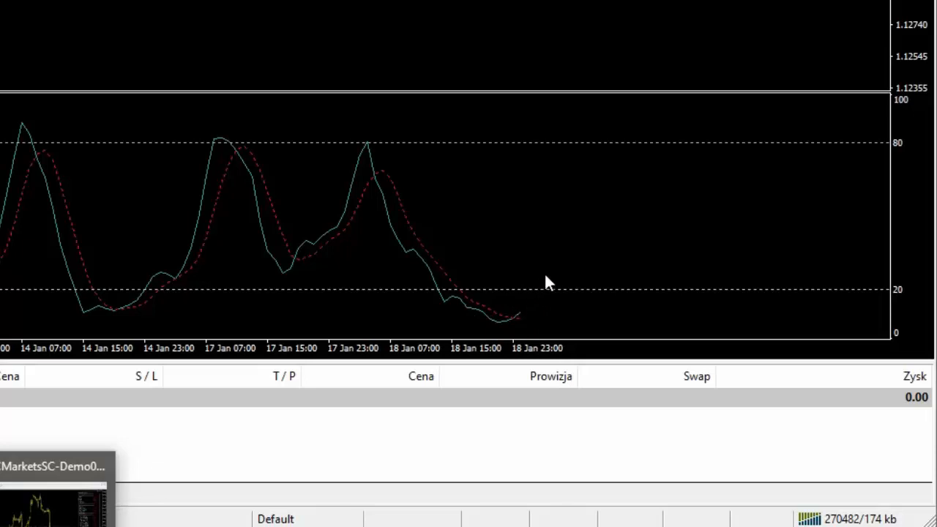
pyautogui.moveTo(520, 296)
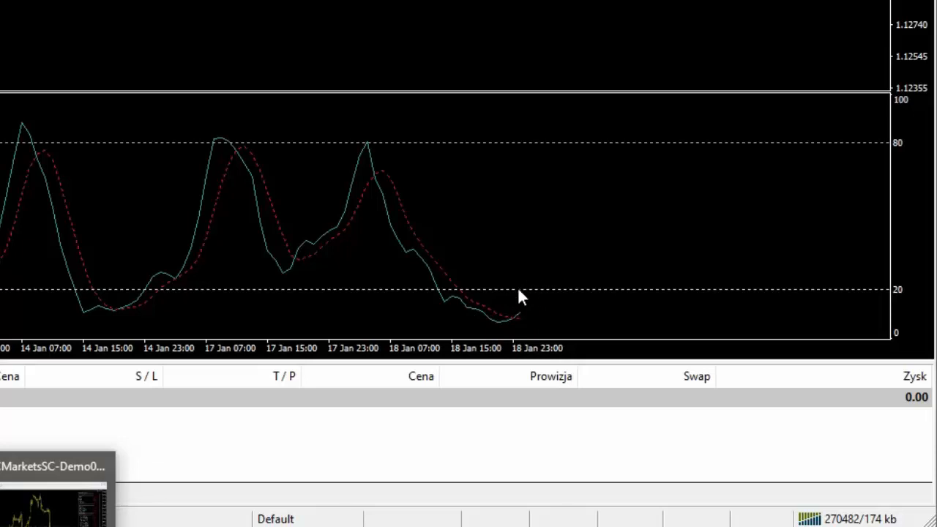
pyautogui.moveTo(622, 179)
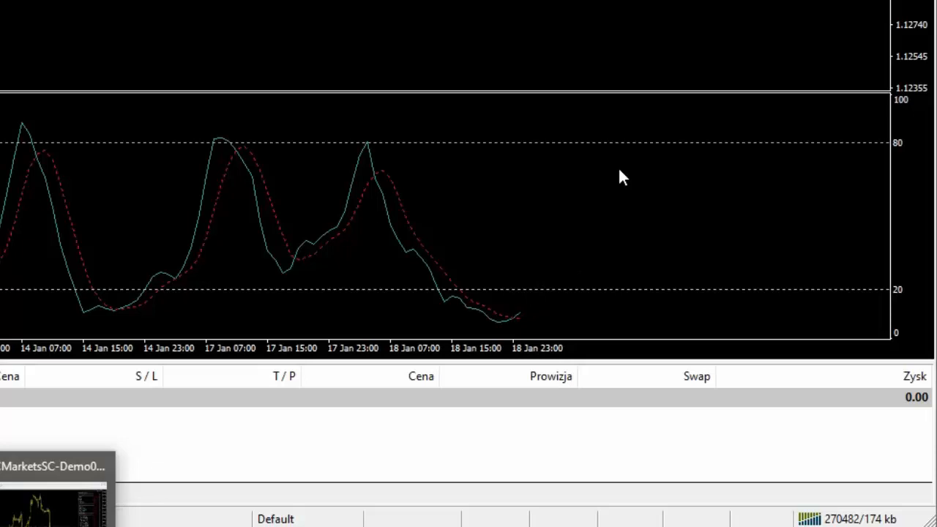
pyautogui.moveTo(462, 180)
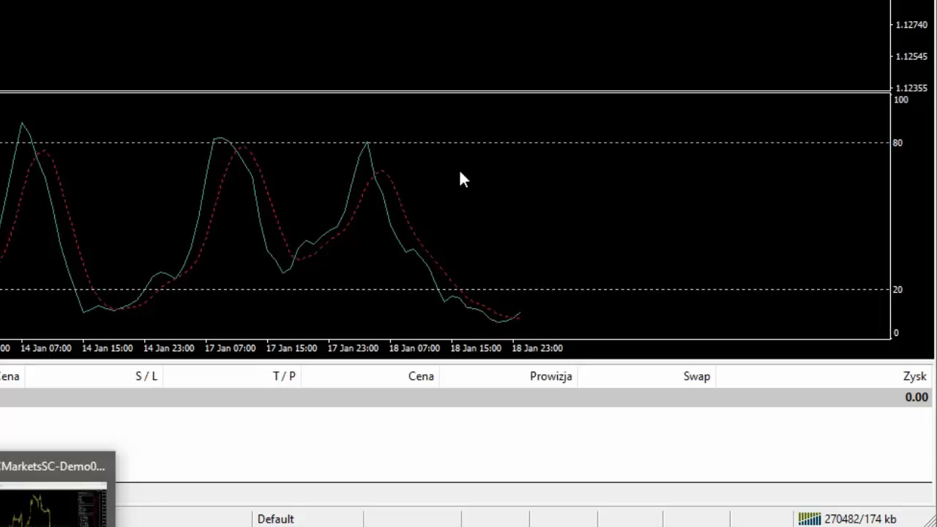
pyautogui.moveTo(530, 135)
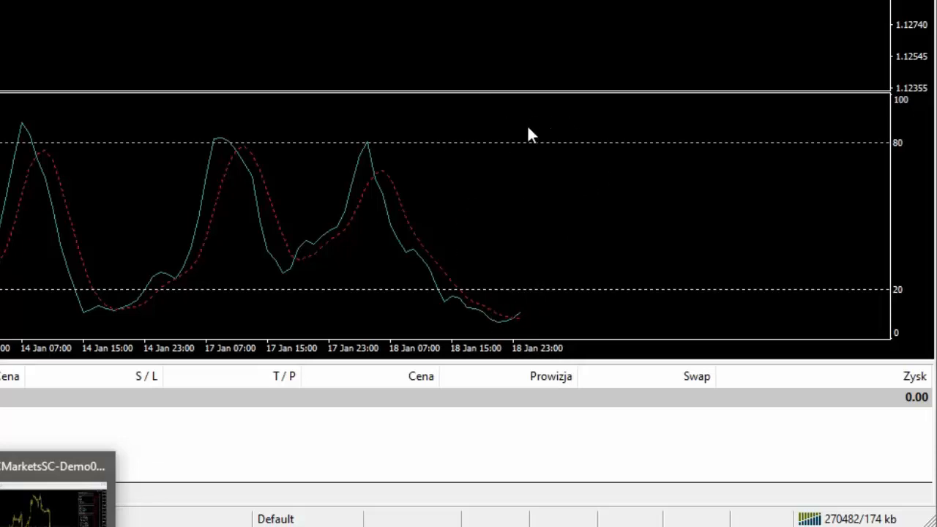
pyautogui.moveTo(504, 126)
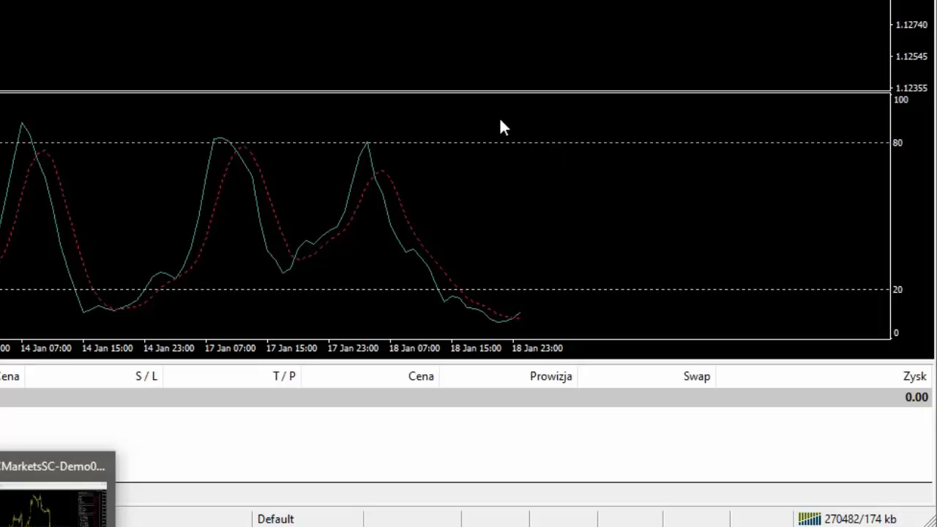
pyautogui.moveTo(490, 126)
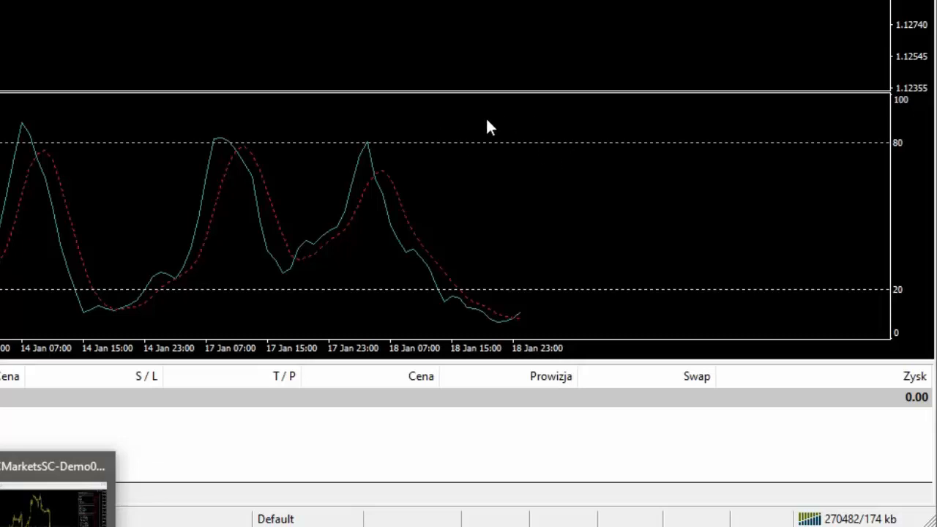
pyautogui.moveTo(542, 124); pyautogui.dragTo(600, 183)
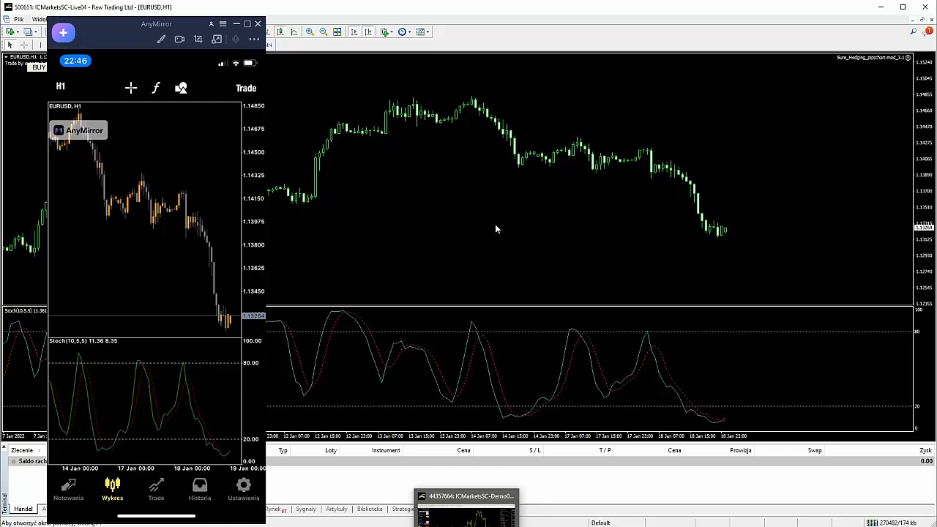
# On the mirrored phone MT4 app, start a new EURUSD order and choose Buy Stop at 0.01 lots.
pyautogui.click(155, 489)
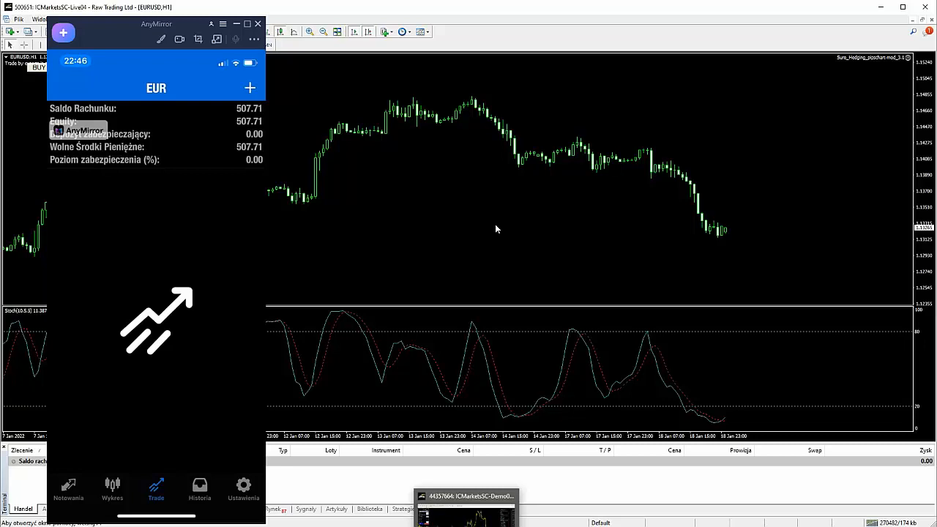
pyautogui.click(111, 489)
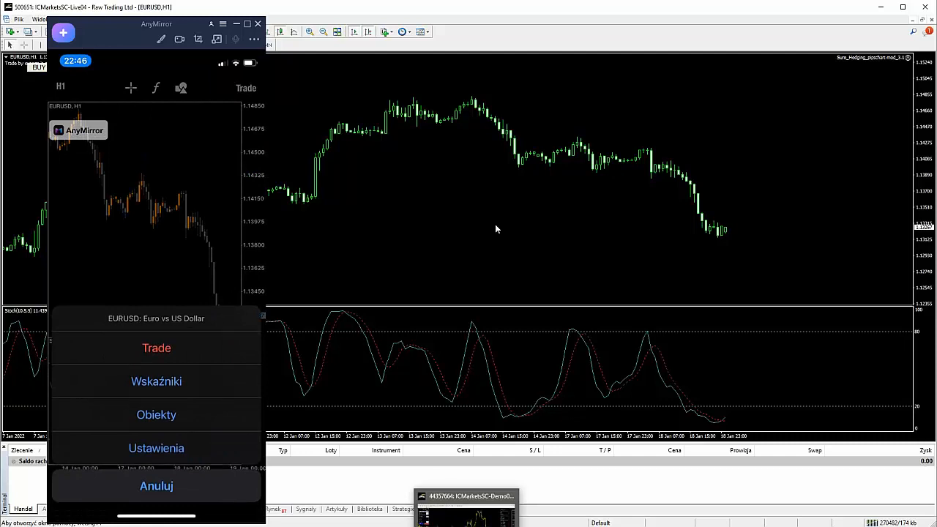
pyautogui.click(155, 486)
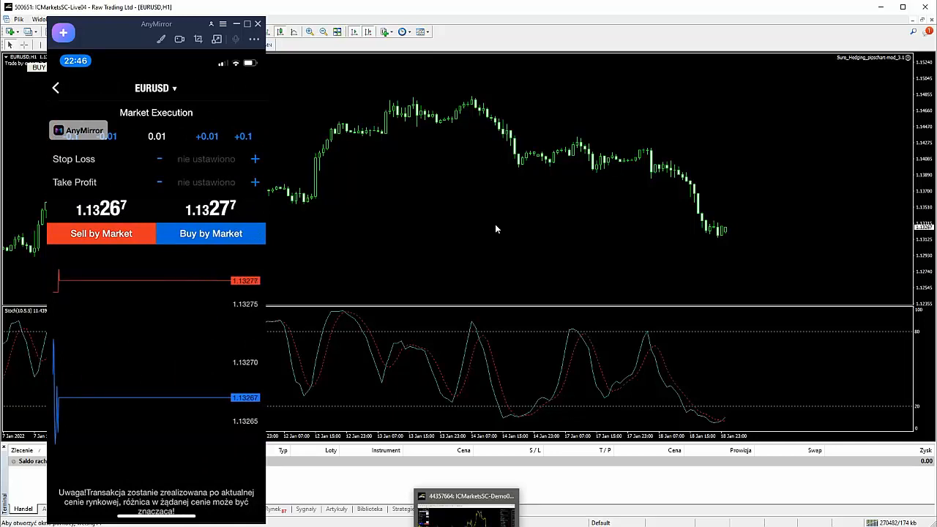
pyautogui.click(155, 111)
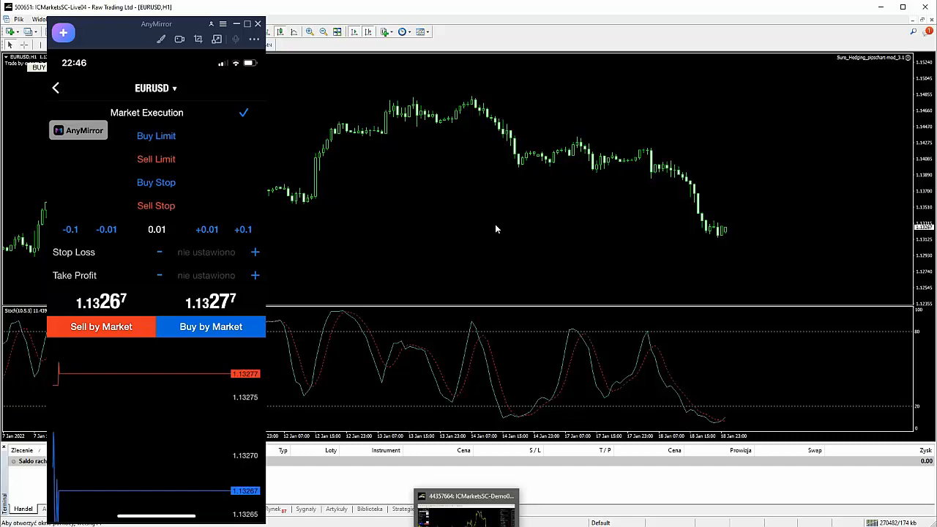
pyautogui.moveTo(461, 214)
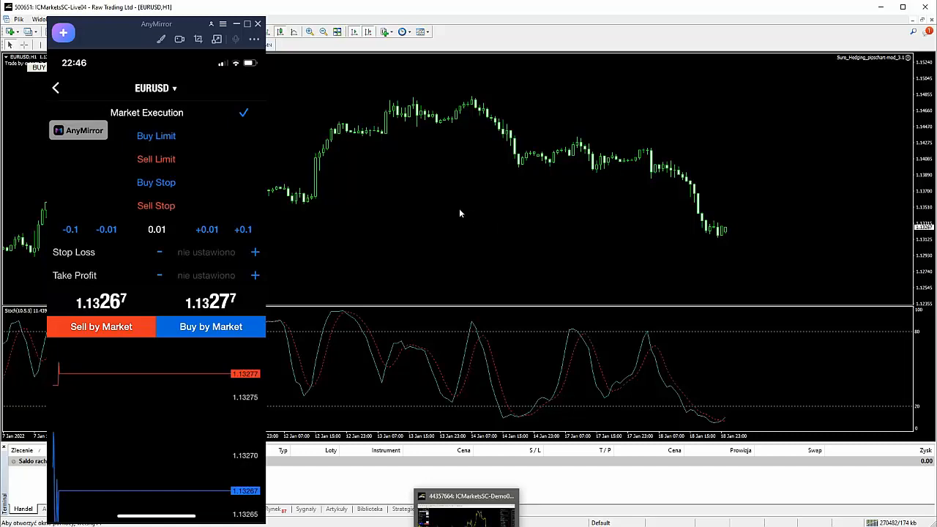
pyautogui.click(155, 182)
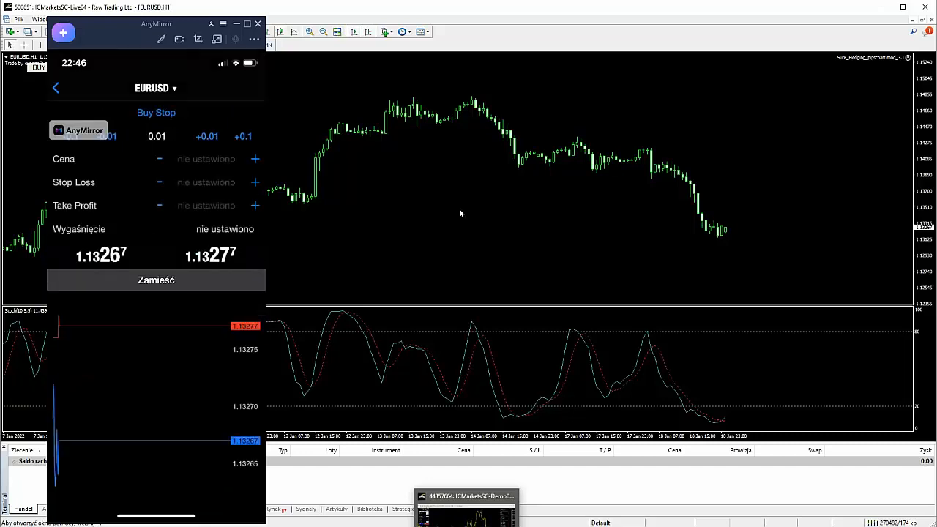
pyautogui.moveTo(738, 240)
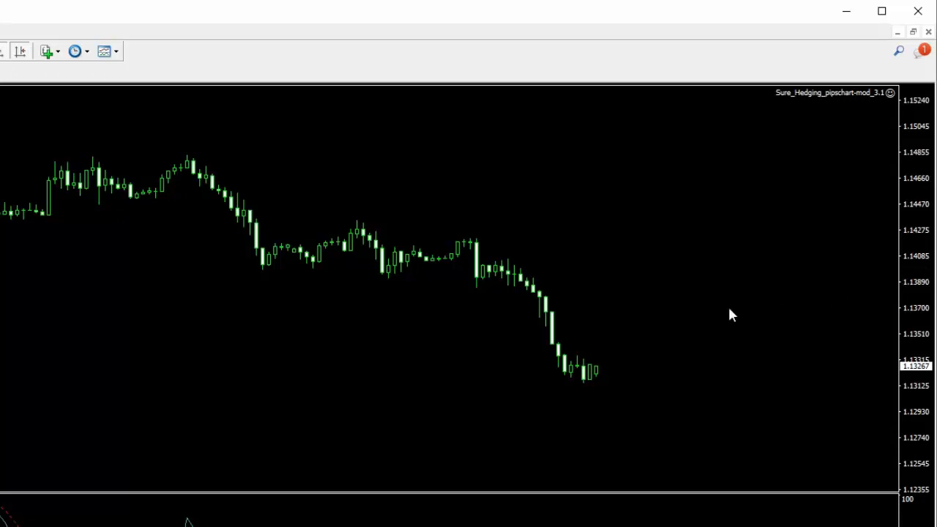
pyautogui.moveTo(867, 229)
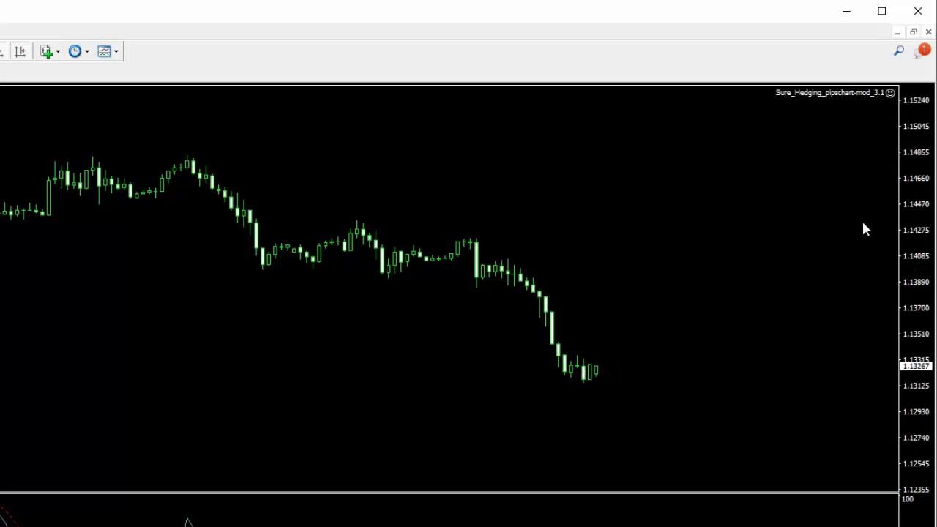
pyautogui.moveTo(902, 240)
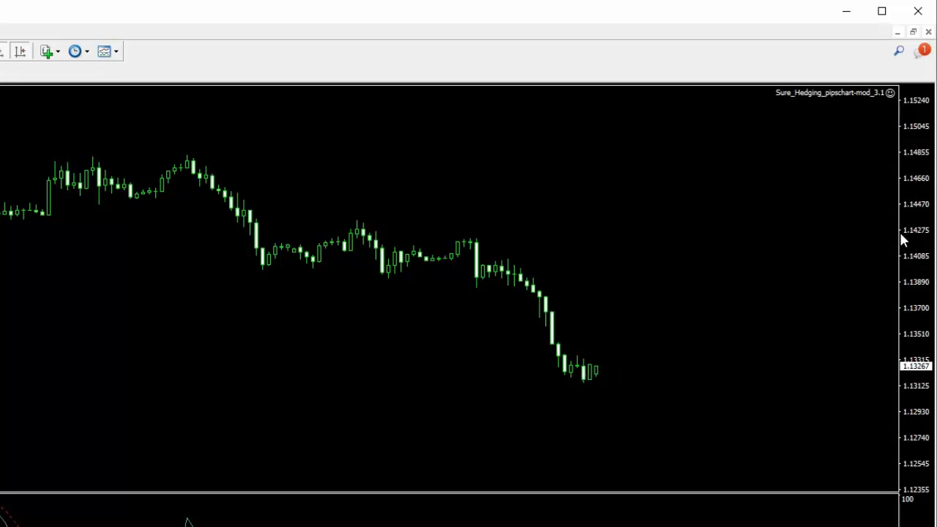
pyautogui.moveTo(916, 240)
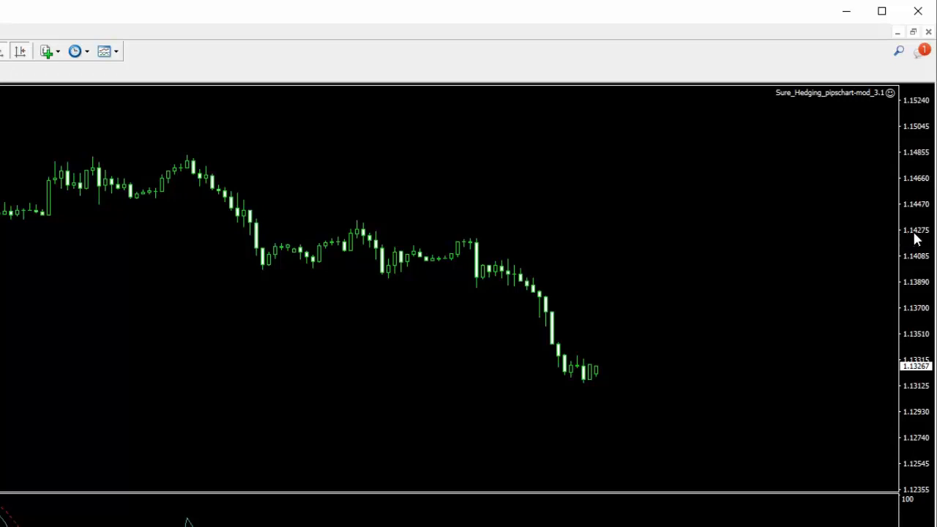
pyautogui.moveTo(826, 254)
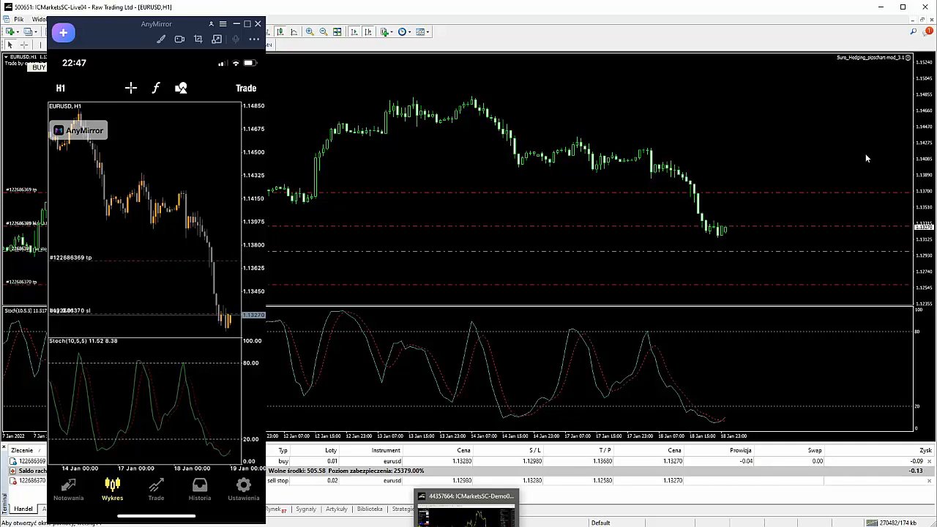
pyautogui.moveTo(804, 274)
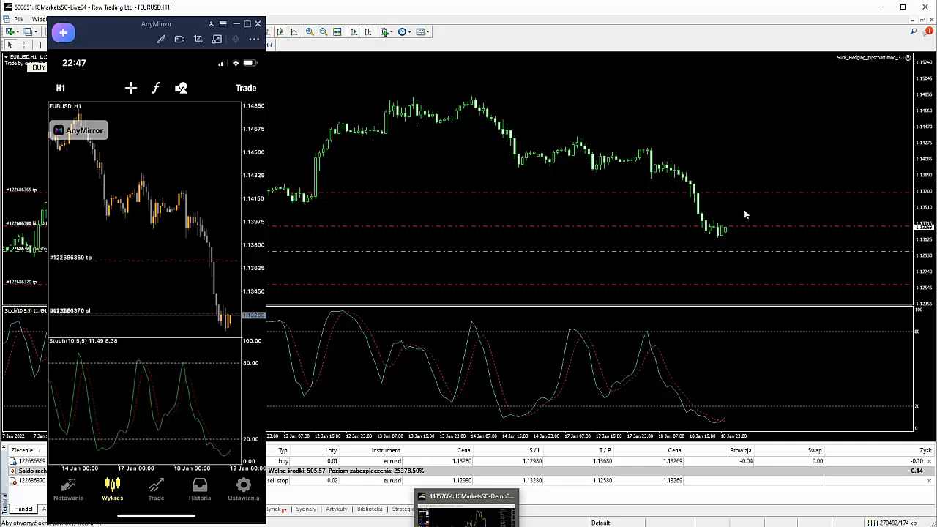
pyautogui.moveTo(728, 240)
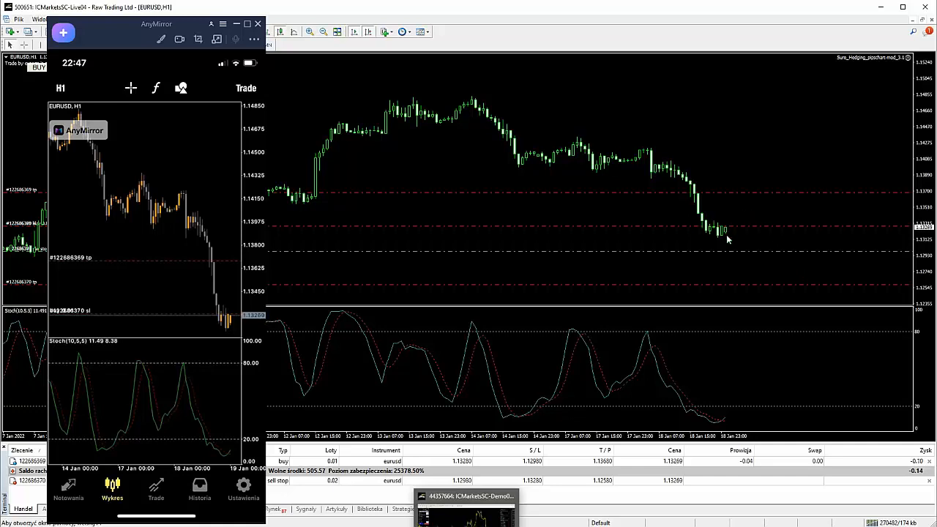
pyautogui.moveTo(720, 284)
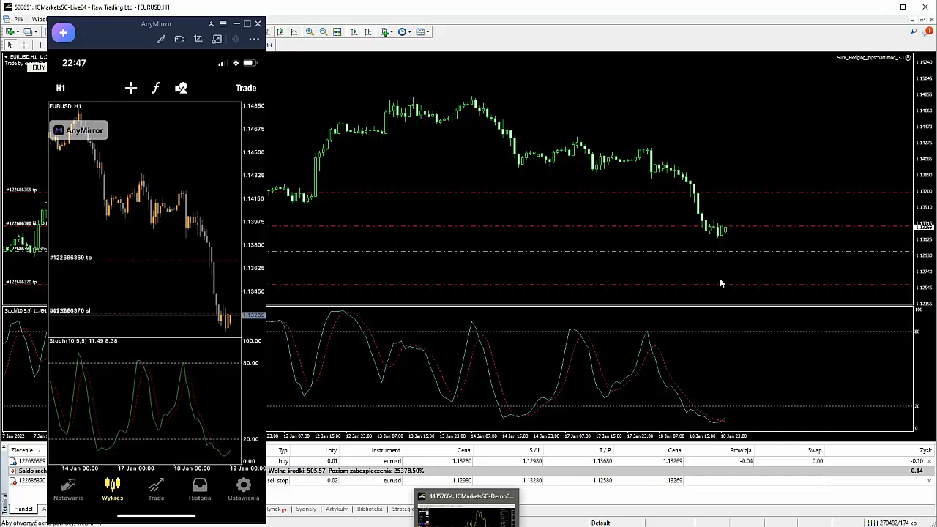
pyautogui.moveTo(710, 277)
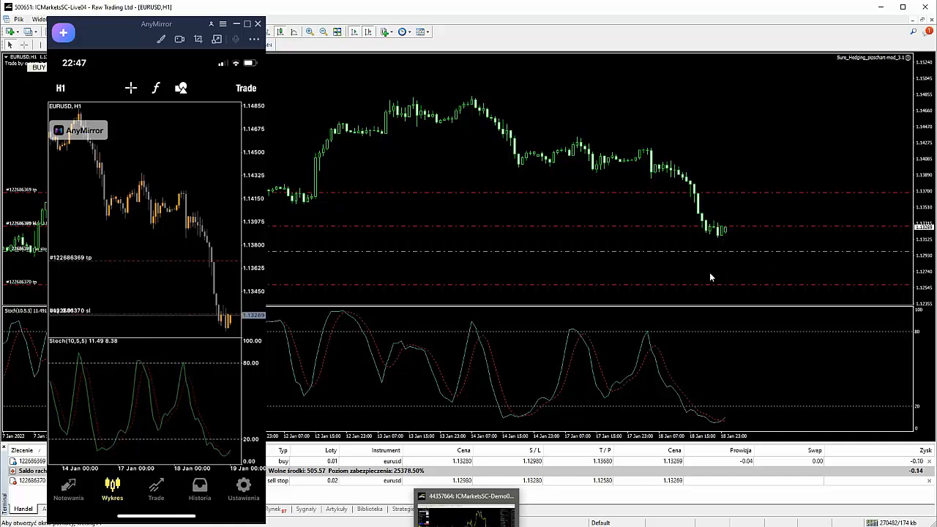
pyautogui.moveTo(751, 277)
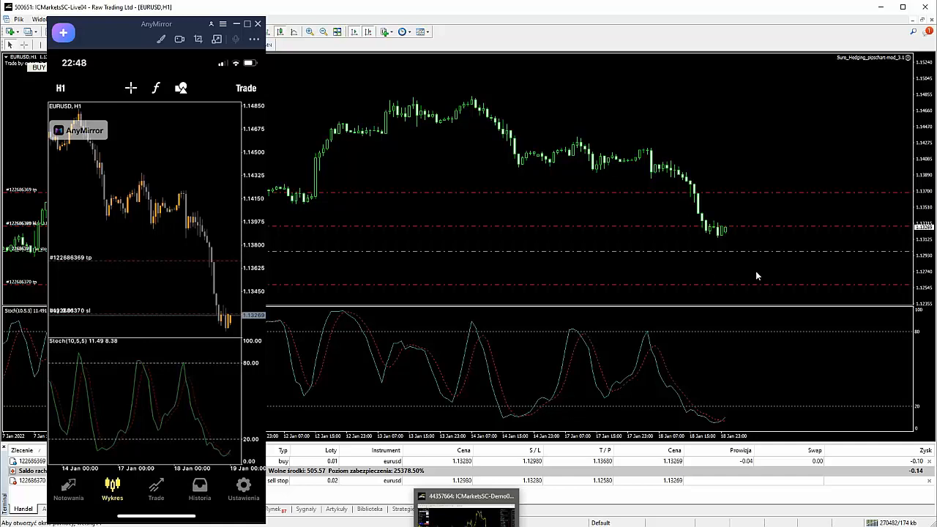
pyautogui.moveTo(735, 262)
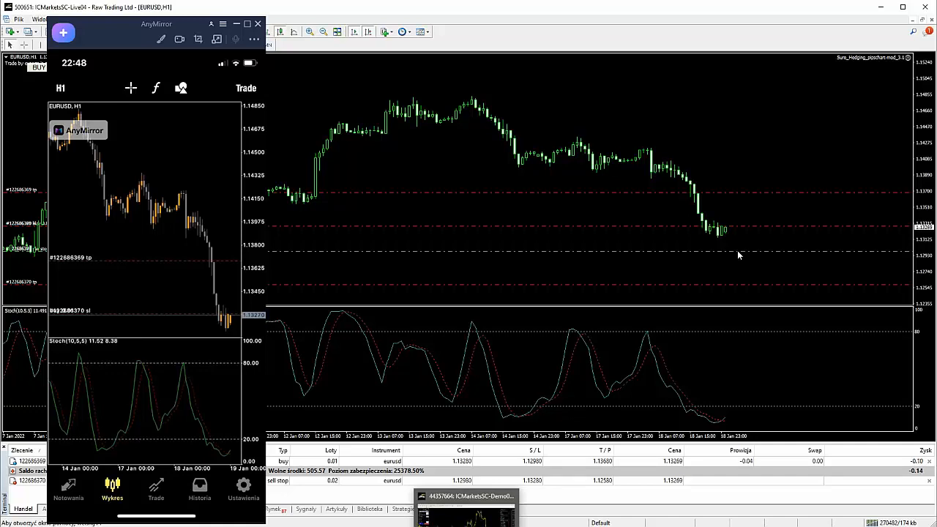
pyautogui.moveTo(706, 266)
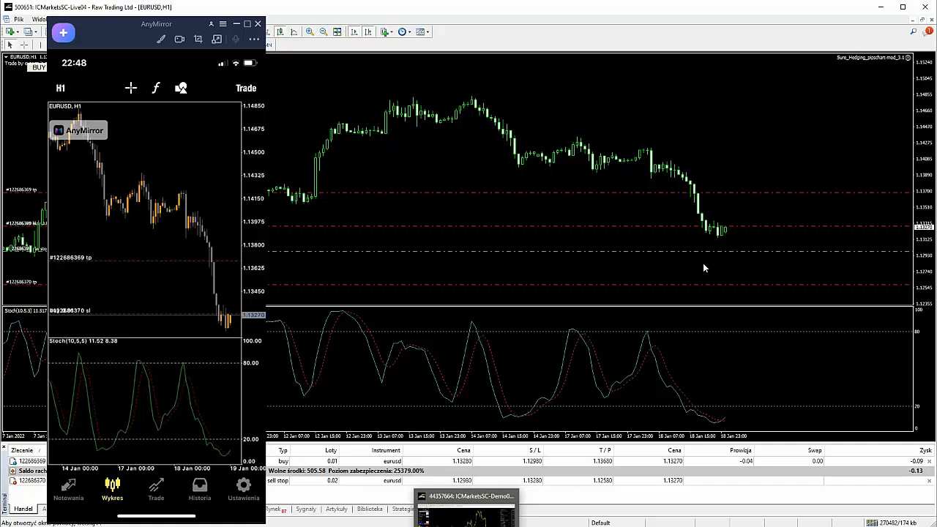
pyautogui.moveTo(447, 122)
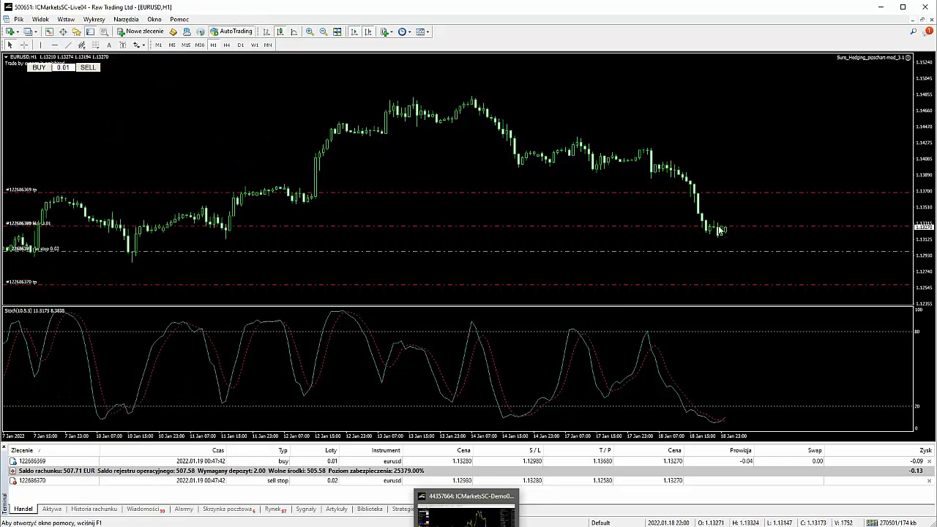
pyautogui.moveTo(867, 237)
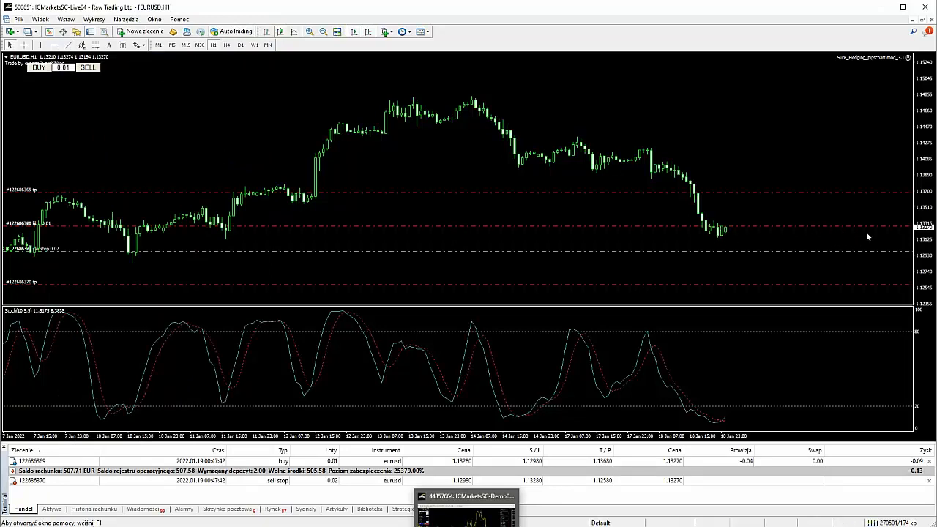
pyautogui.moveTo(726, 159)
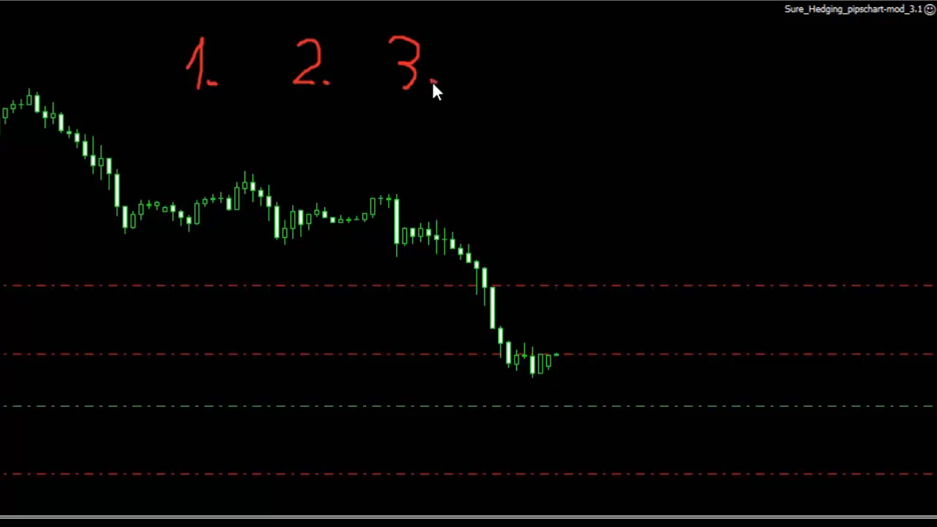
pyautogui.moveTo(182, 110)
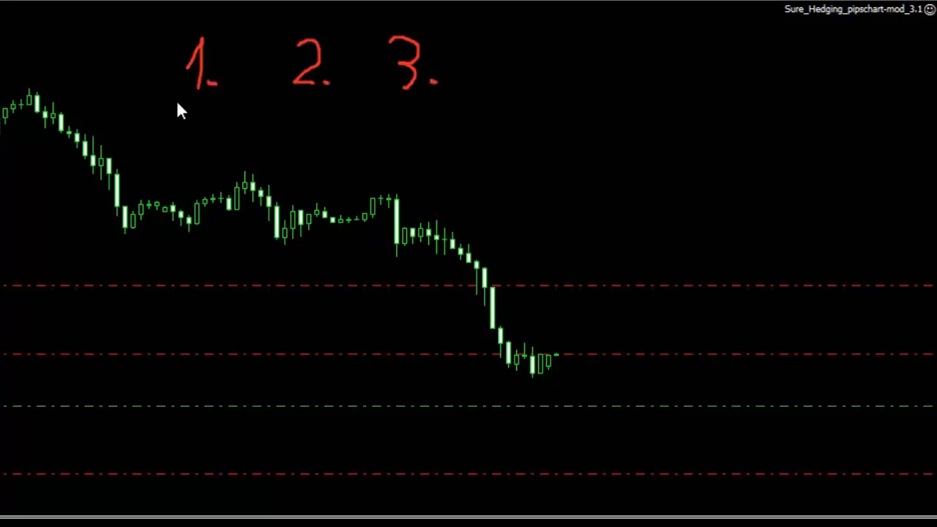
pyautogui.moveTo(284, 47)
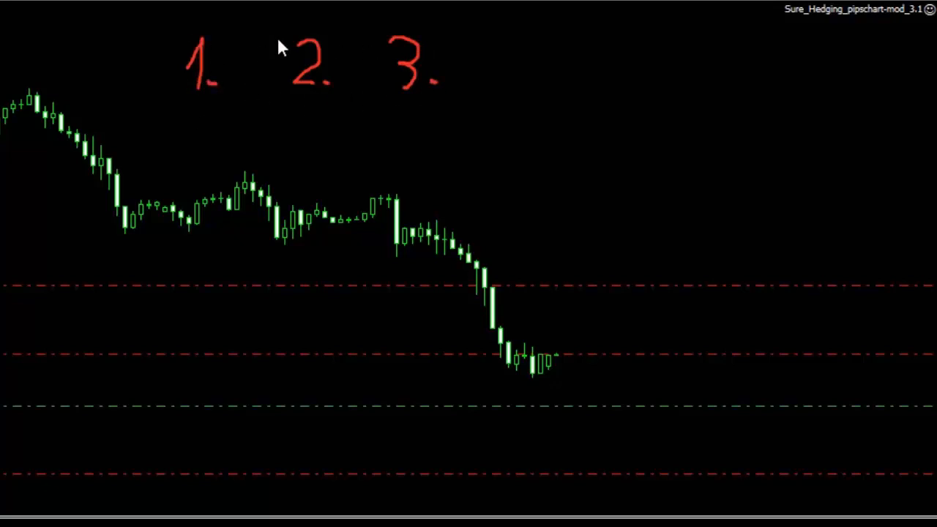
pyautogui.moveTo(181, 108)
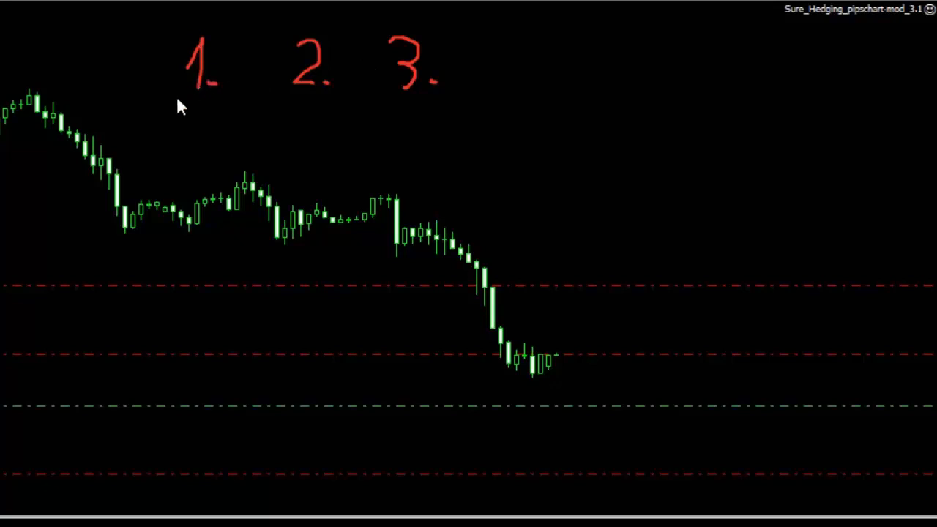
pyautogui.moveTo(167, 151)
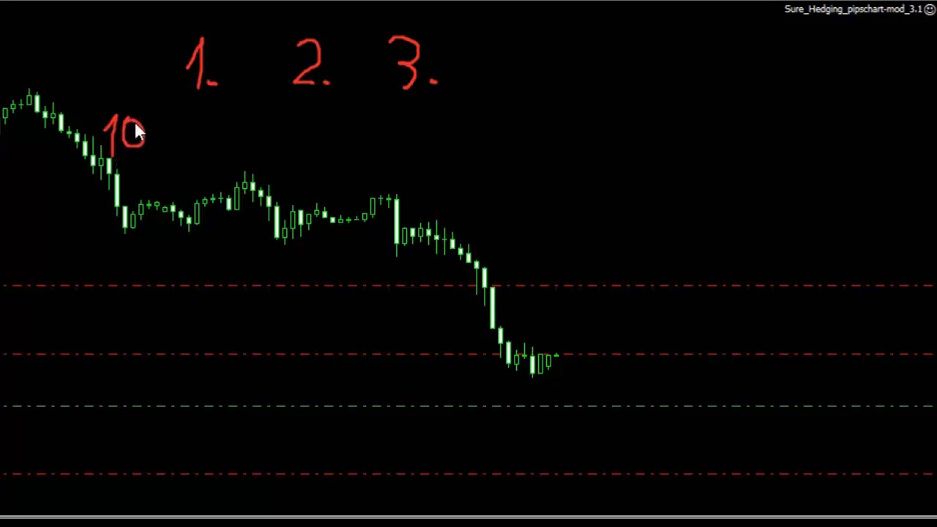
# Handwrite 100K under section 1 on the EURUSD chart annotation.
pyautogui.moveTo(158, 124); pyautogui.dragTo(190, 161)
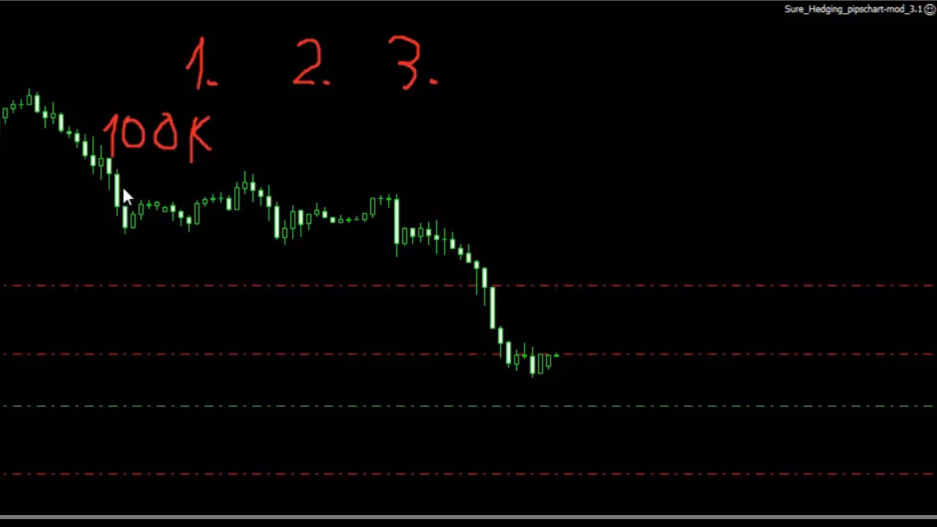
pyautogui.moveTo(256, 32)
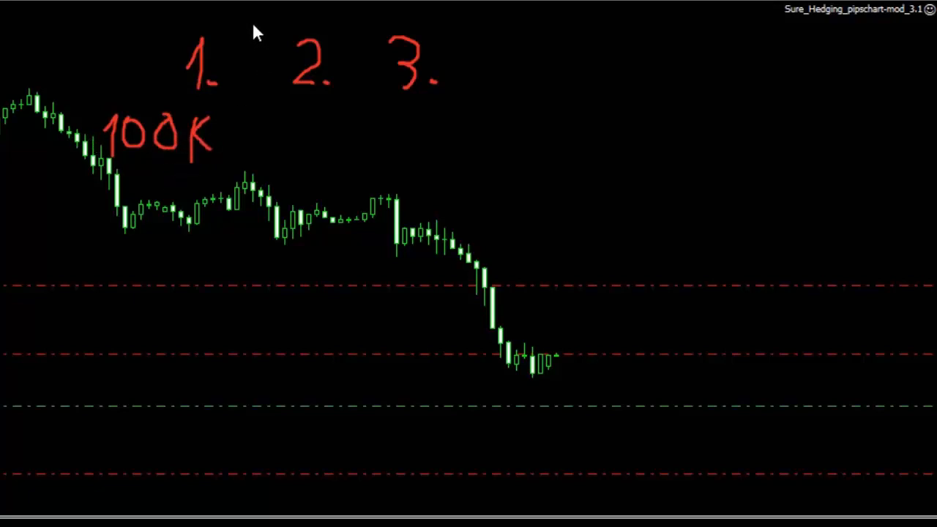
# Draw two red vertical divider lines separating sections 1, 2 and 3.
pyautogui.moveTo(256, 22); pyautogui.dragTo(252, 249)
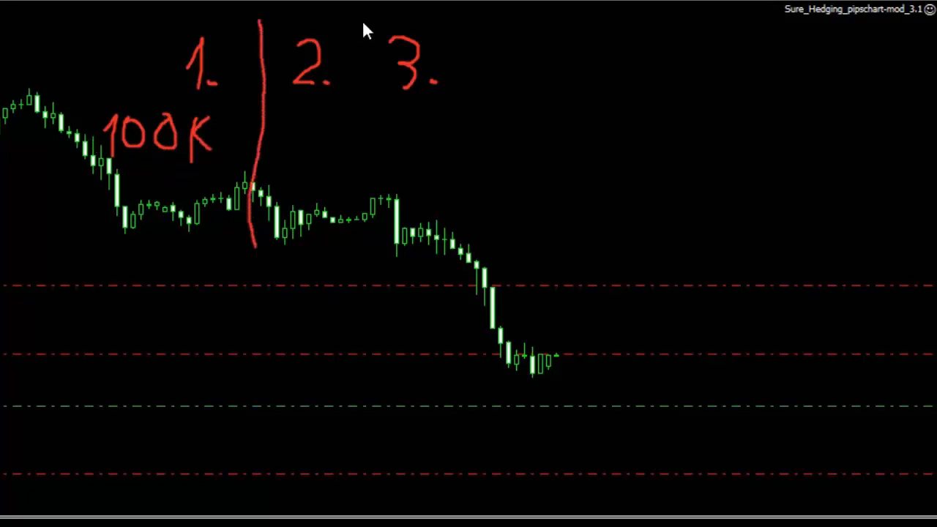
pyautogui.moveTo(363, 17); pyautogui.dragTo(363, 246)
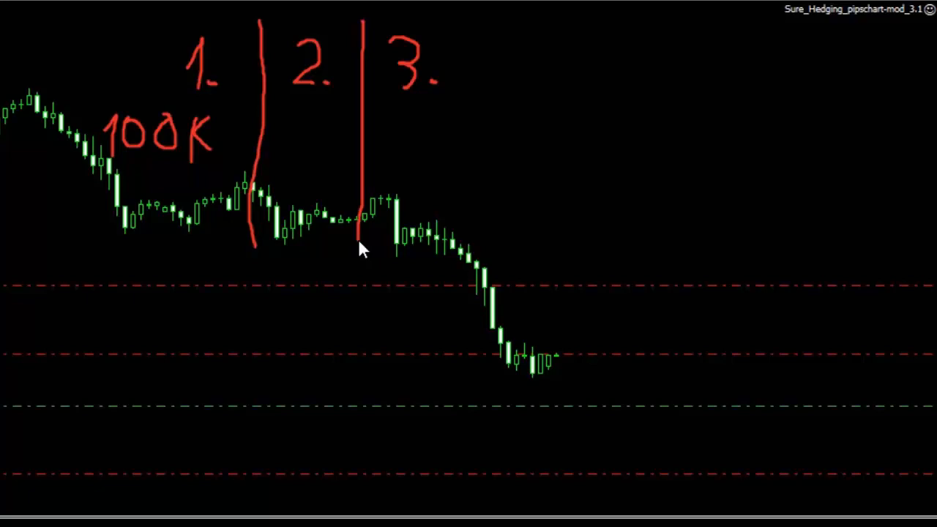
pyautogui.moveTo(66, 149)
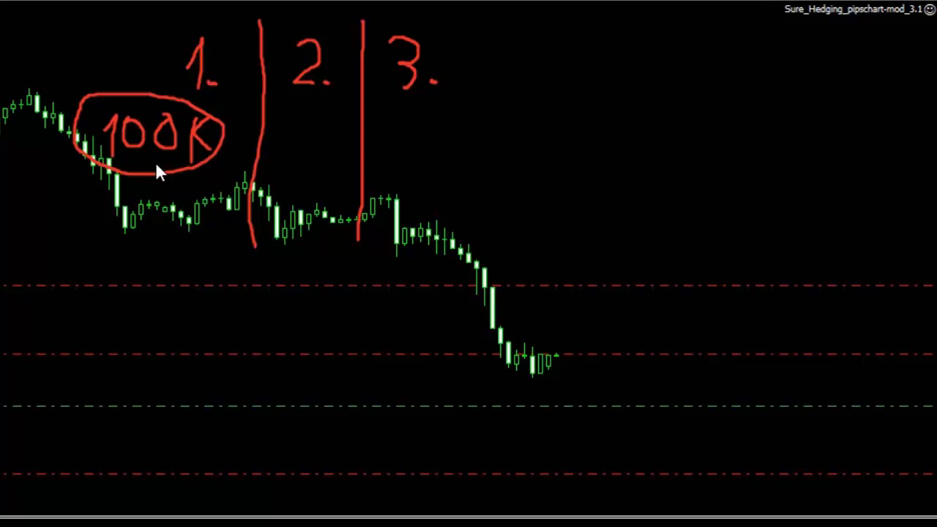
pyautogui.moveTo(277, 181)
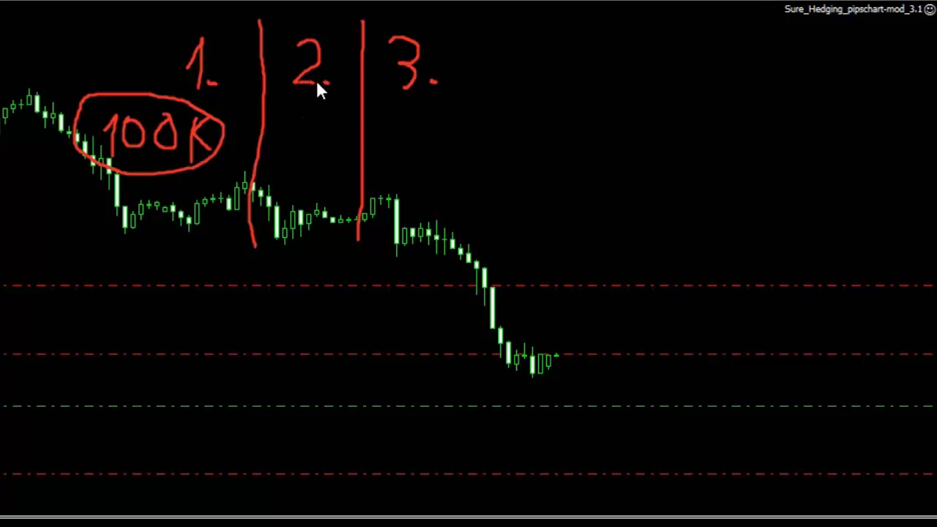
pyautogui.moveTo(345, 139)
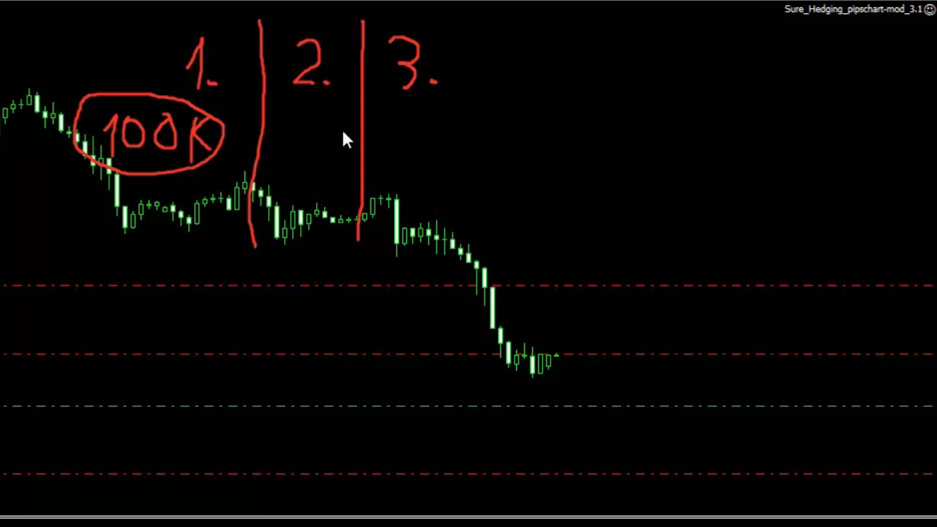
pyautogui.moveTo(286, 177)
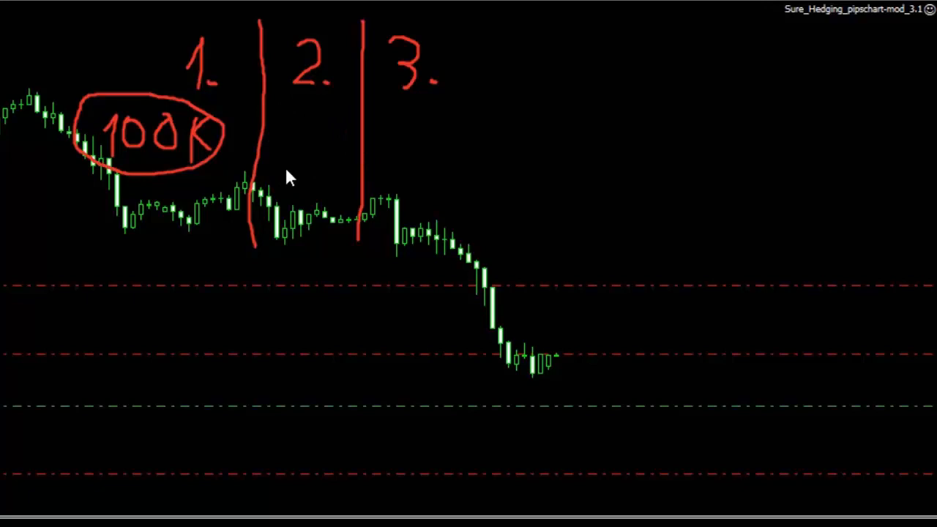
pyautogui.moveTo(291, 135)
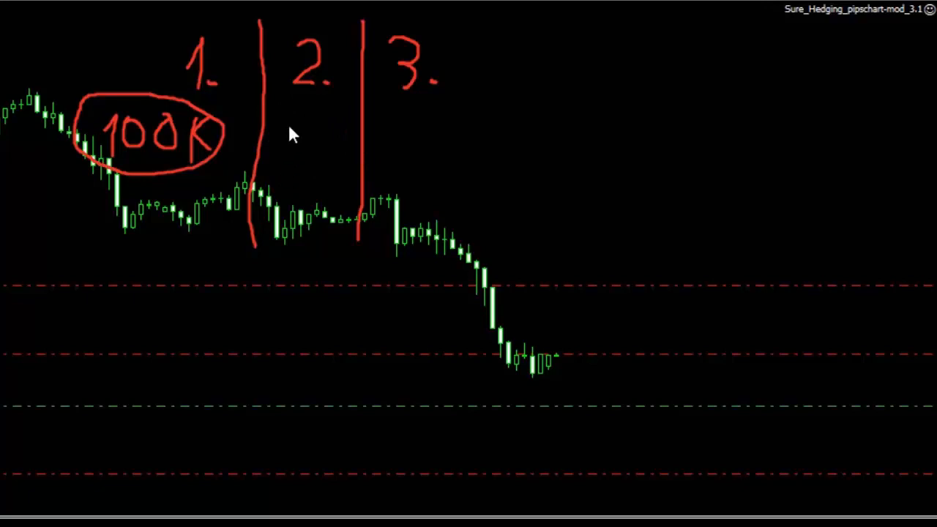
pyautogui.moveTo(330, 115)
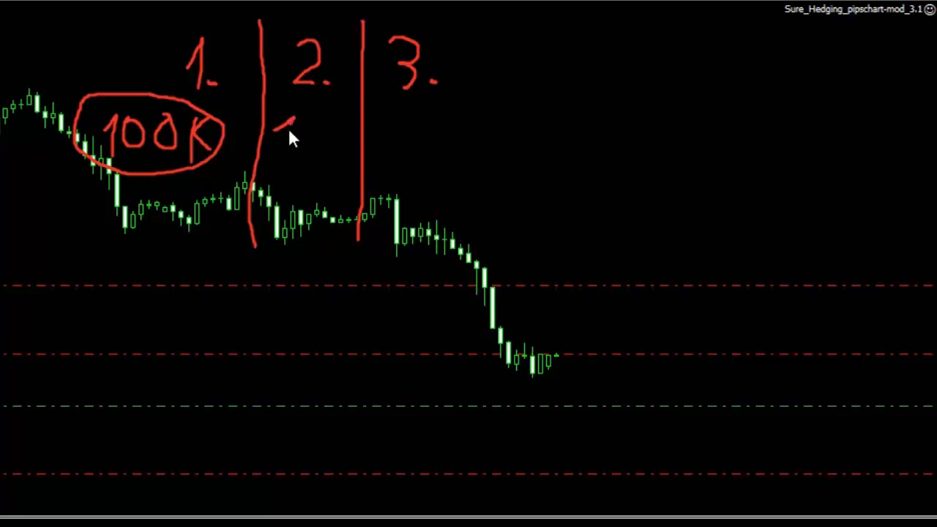
# Handwrite a circled 10K under section 2 of the chart annotation.
pyautogui.moveTo(285, 120); pyautogui.dragTo(319, 147)
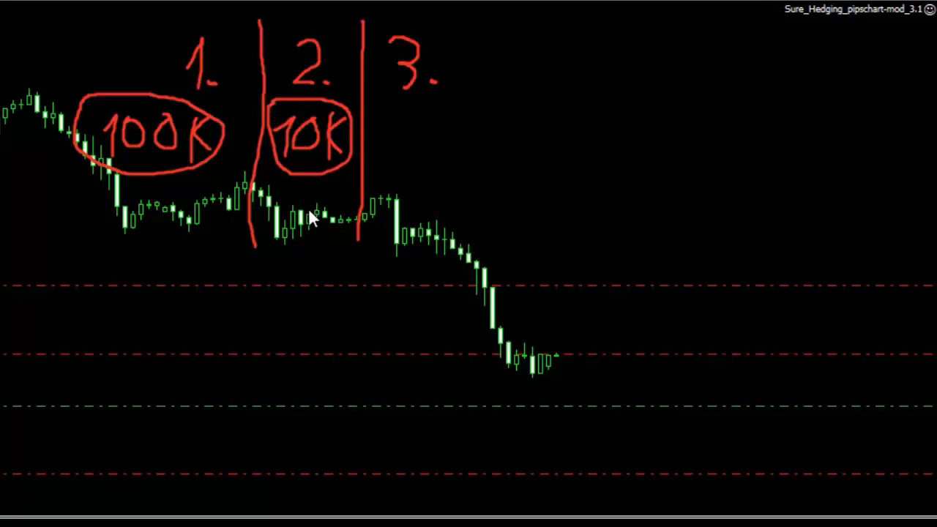
pyautogui.moveTo(365, 257)
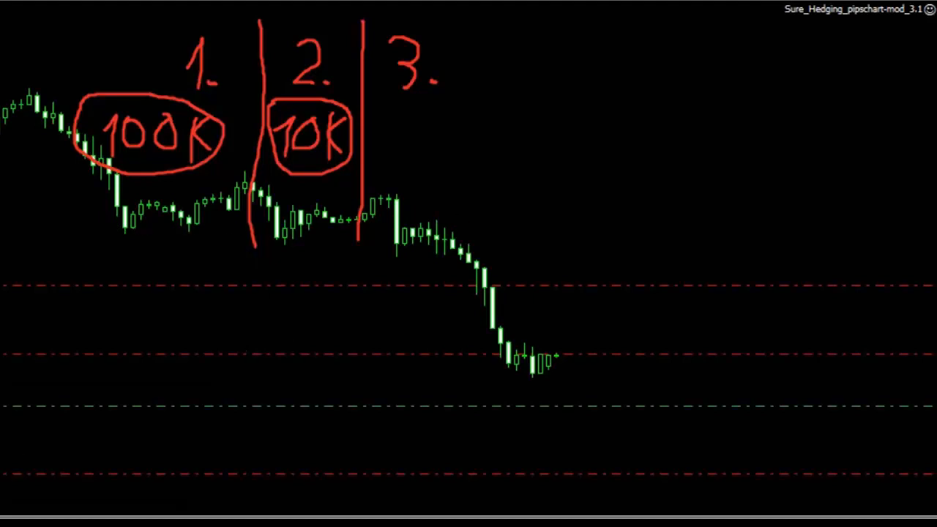
pyautogui.moveTo(155, 255)
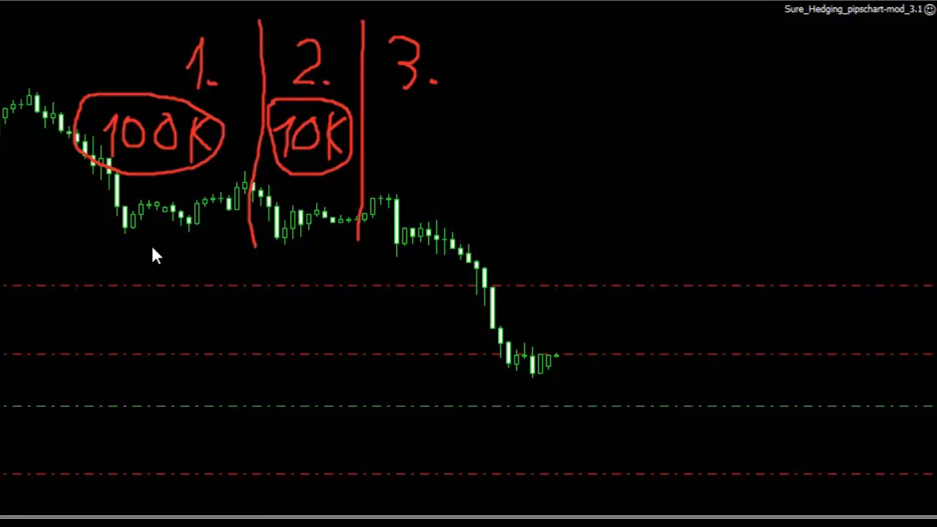
pyautogui.moveTo(231, 263)
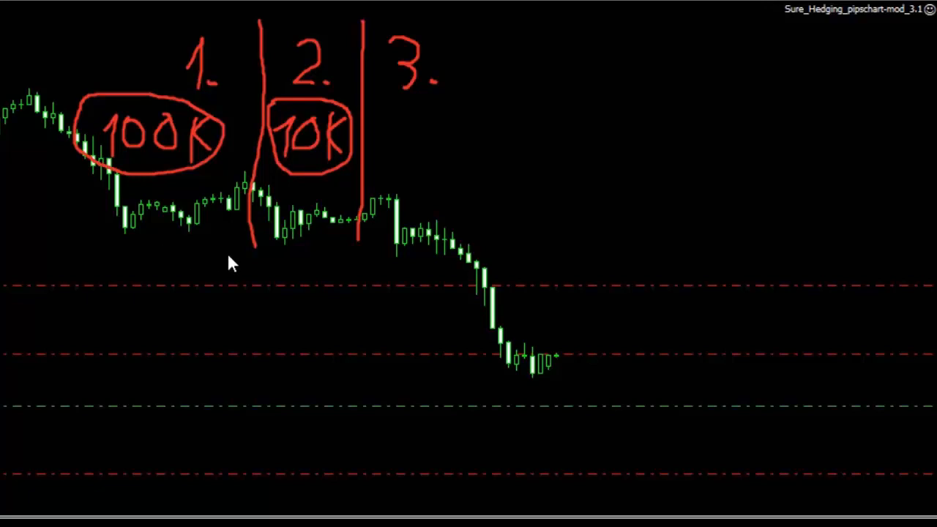
pyautogui.moveTo(330, 246)
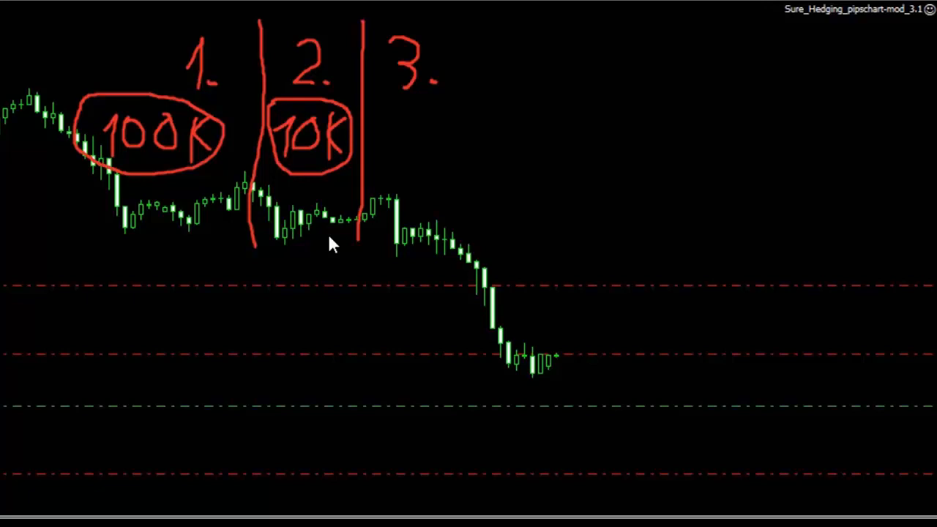
pyautogui.moveTo(181, 56)
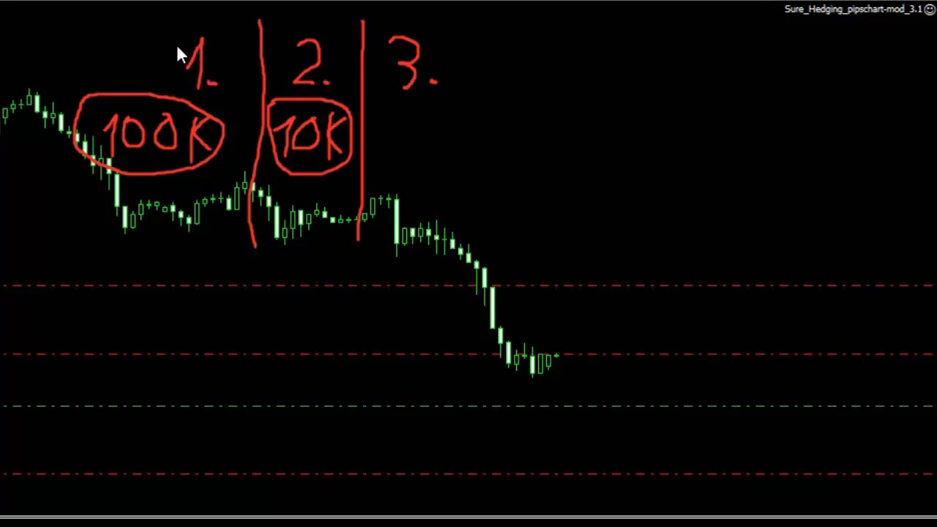
pyautogui.moveTo(174, 47)
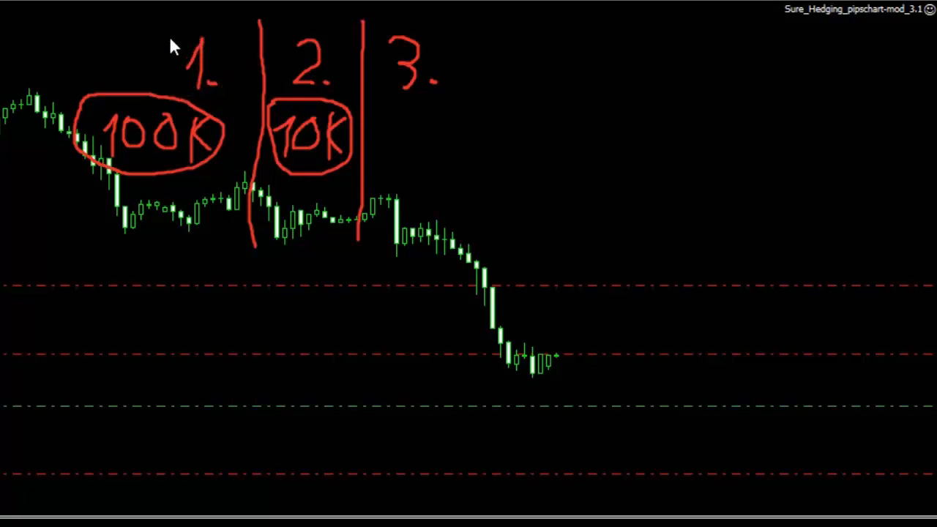
pyautogui.moveTo(100, 168)
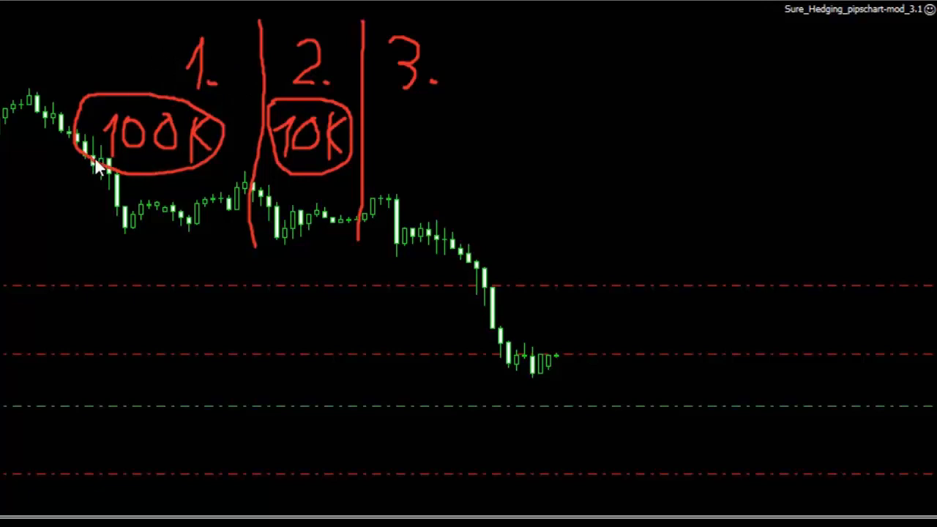
pyautogui.moveTo(153, 176)
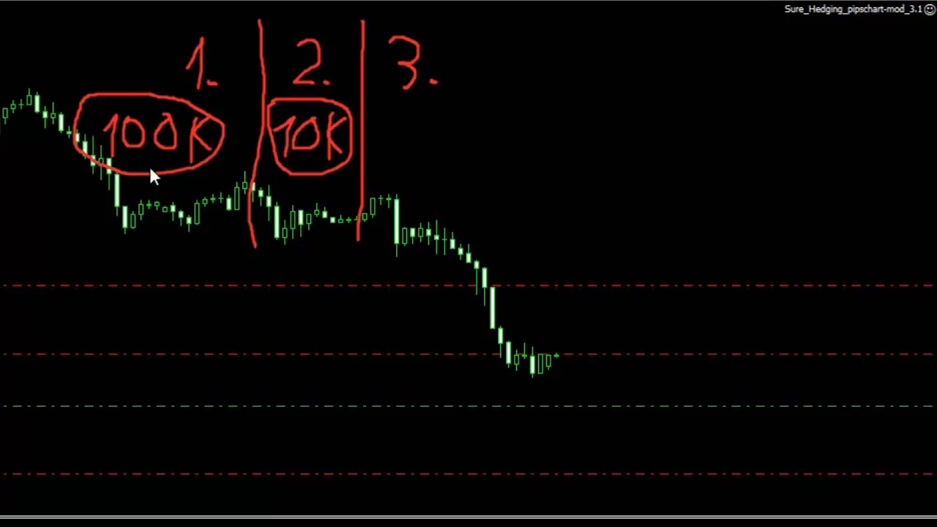
pyautogui.moveTo(308, 82)
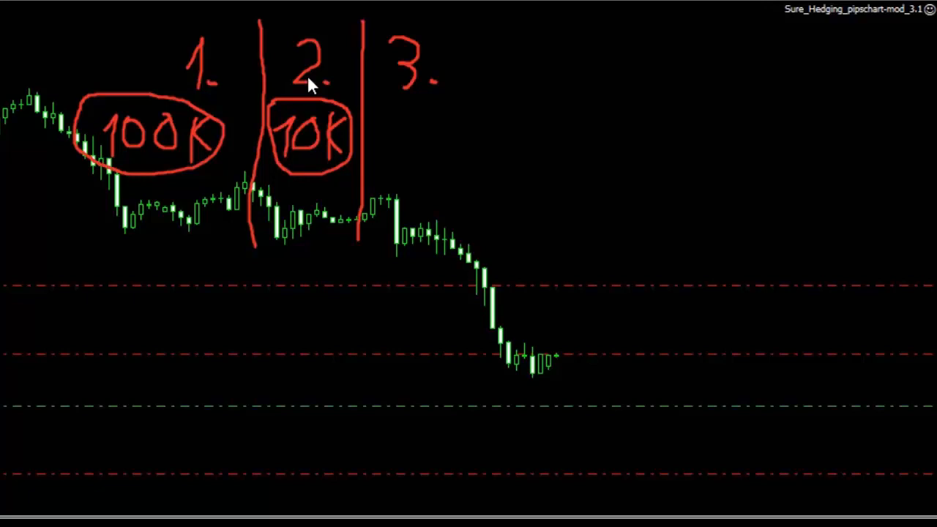
pyautogui.moveTo(331, 100)
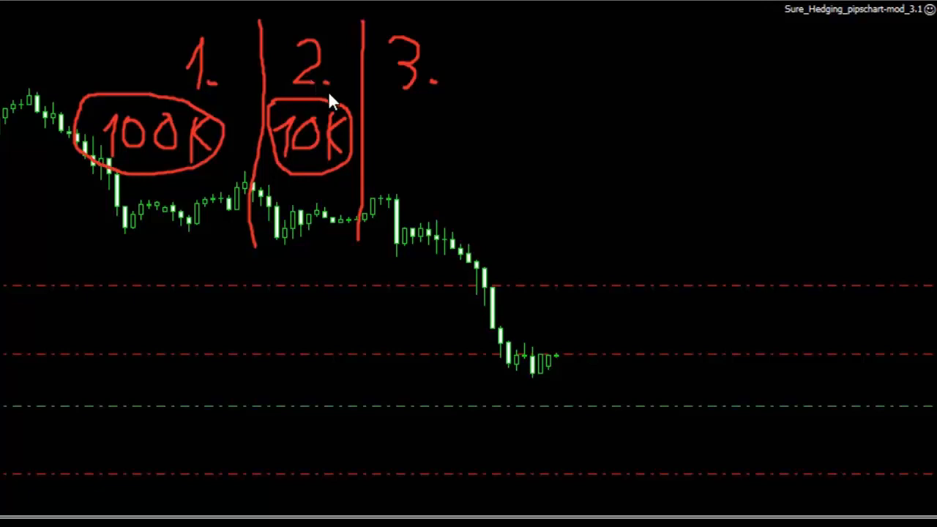
pyautogui.moveTo(393, 139)
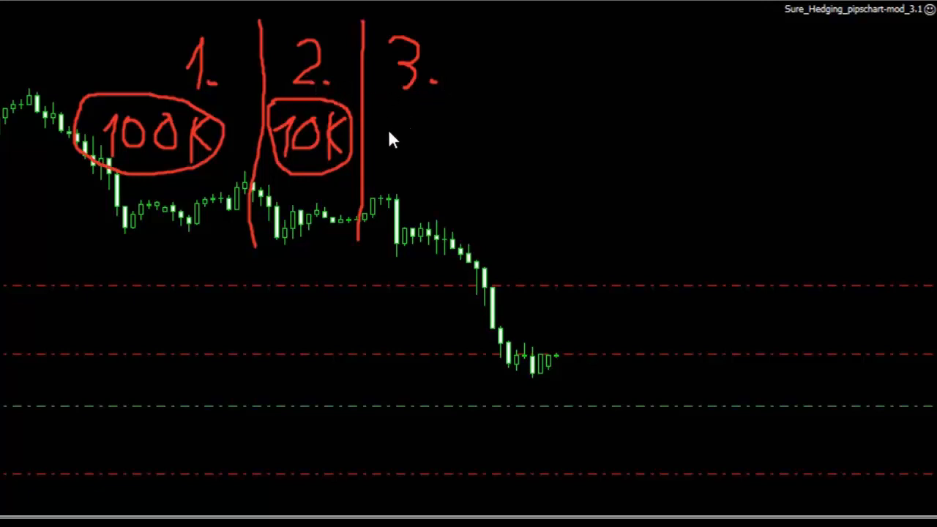
# Handwrite 1K under section 3 and circle it in red.
pyautogui.moveTo(398, 117); pyautogui.dragTo(401, 158)
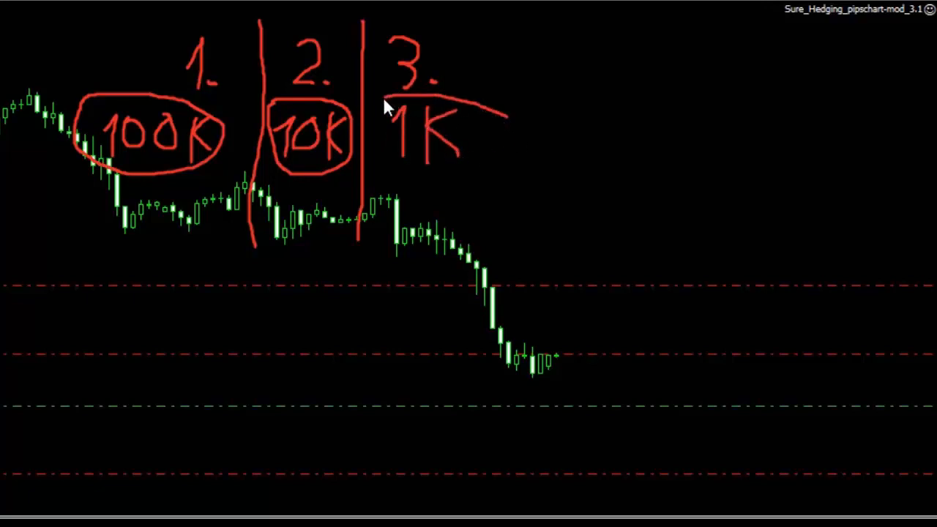
pyautogui.moveTo(383, 102); pyautogui.dragTo(409, 146)
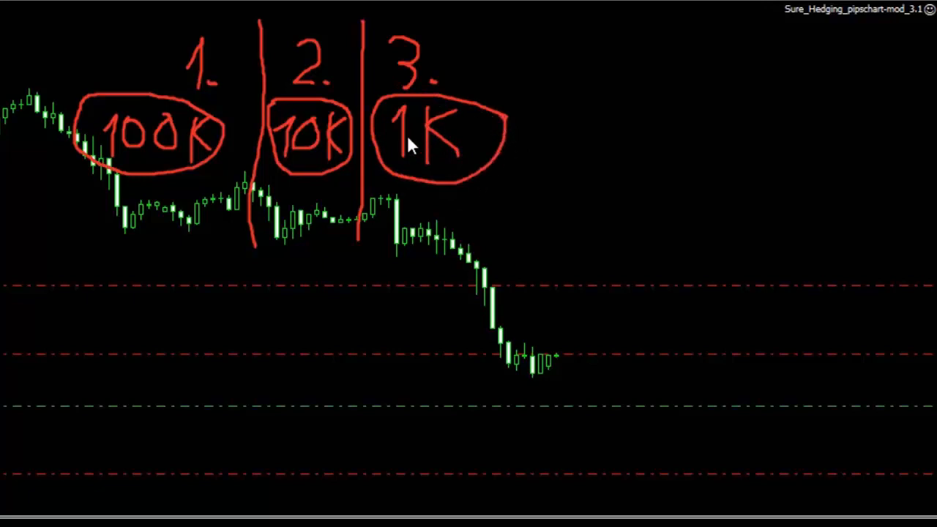
pyautogui.moveTo(468, 152)
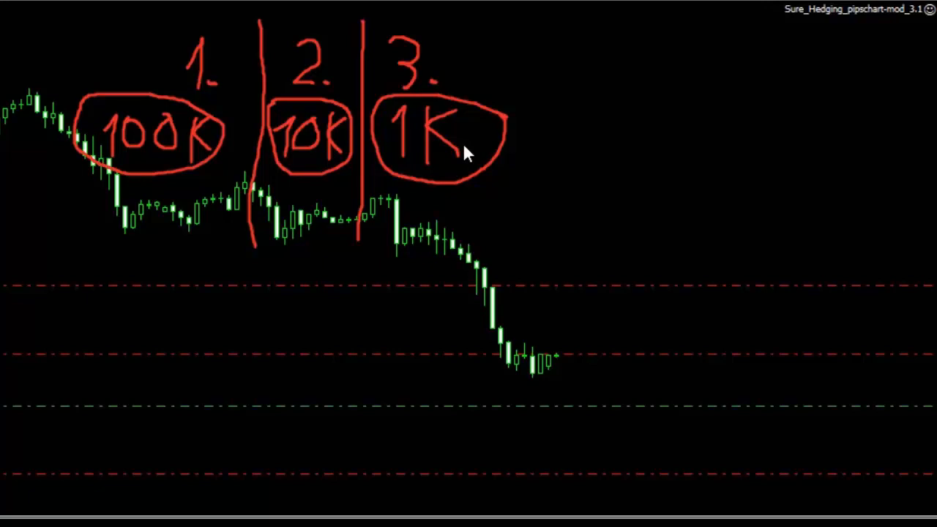
pyautogui.moveTo(509, 198)
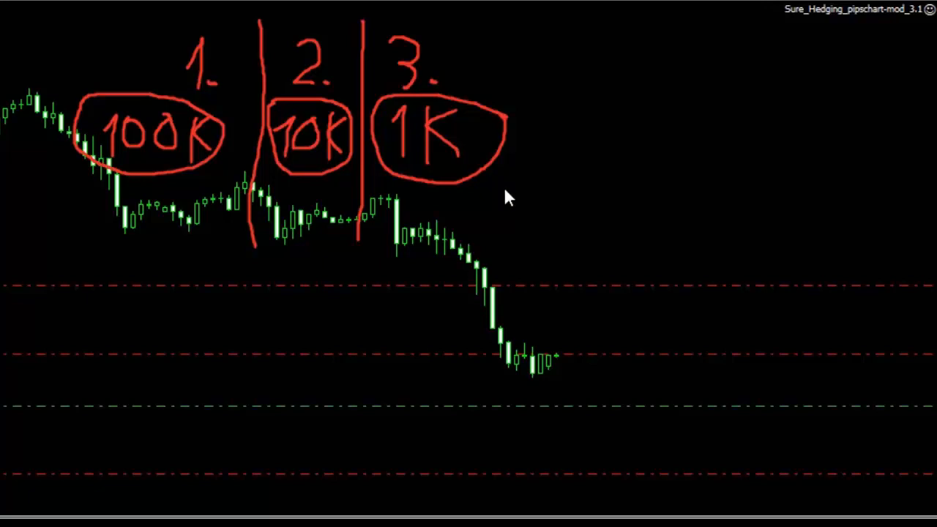
pyautogui.moveTo(598, 193)
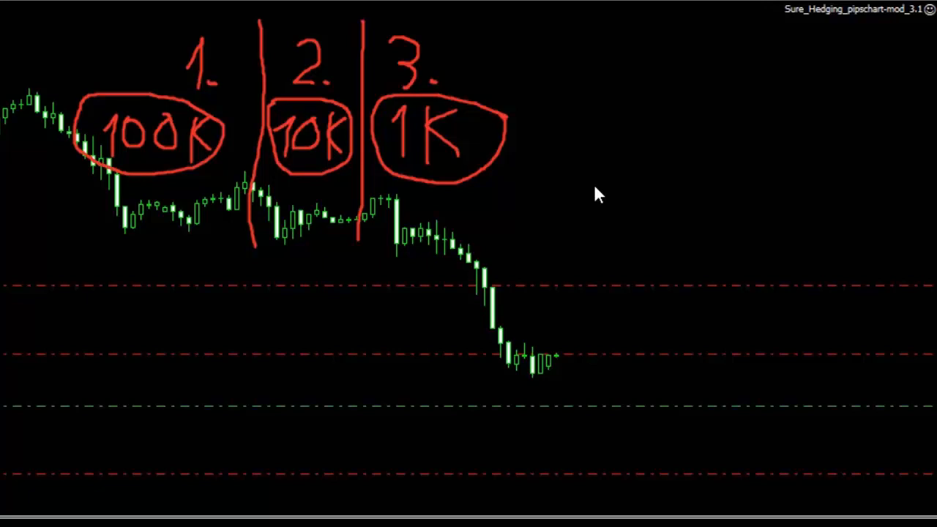
pyautogui.moveTo(395, 79)
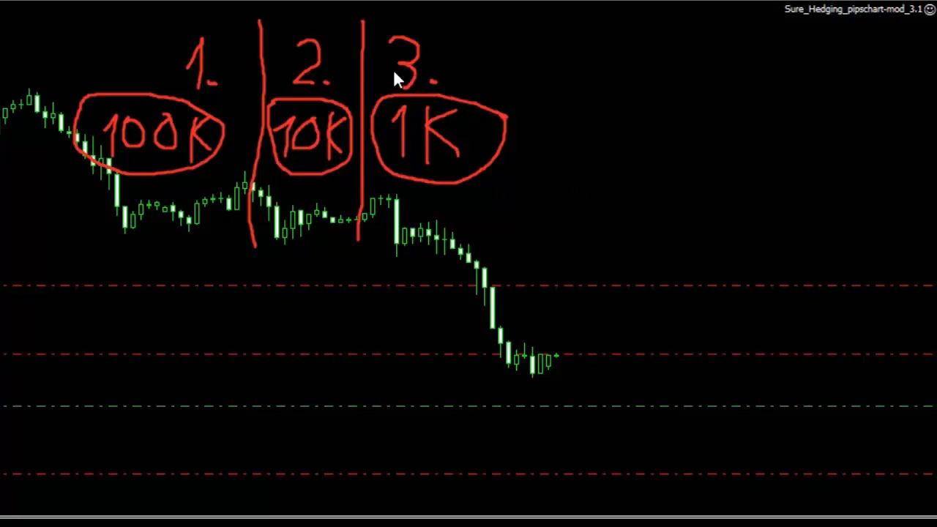
pyautogui.moveTo(365, 105)
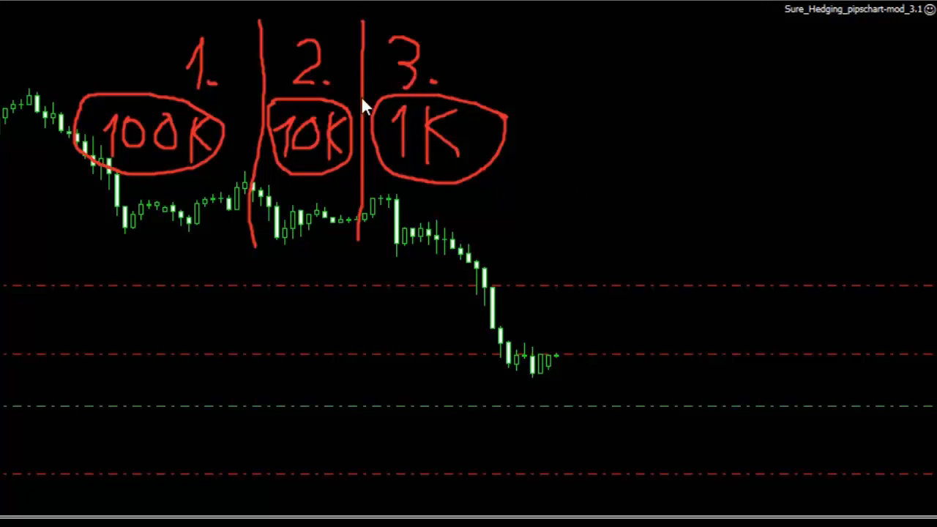
pyautogui.moveTo(392, 26)
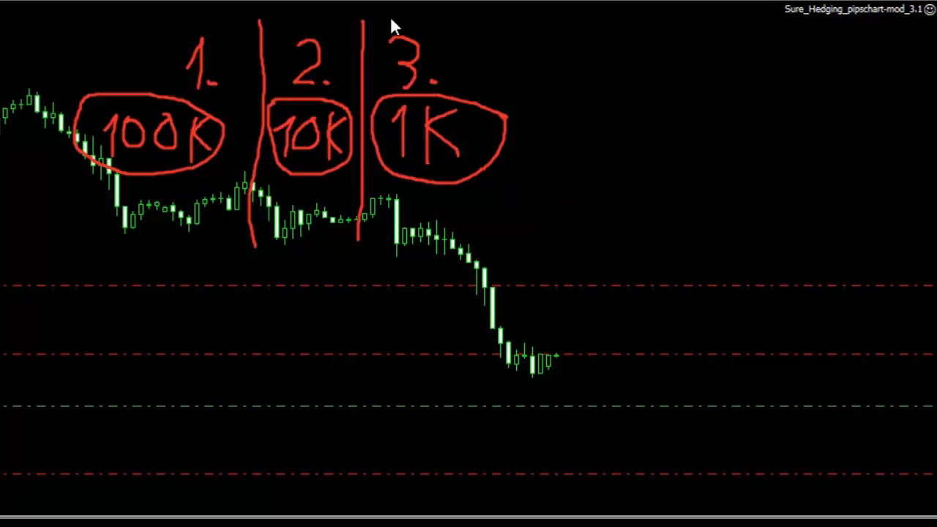
pyautogui.moveTo(541, 60)
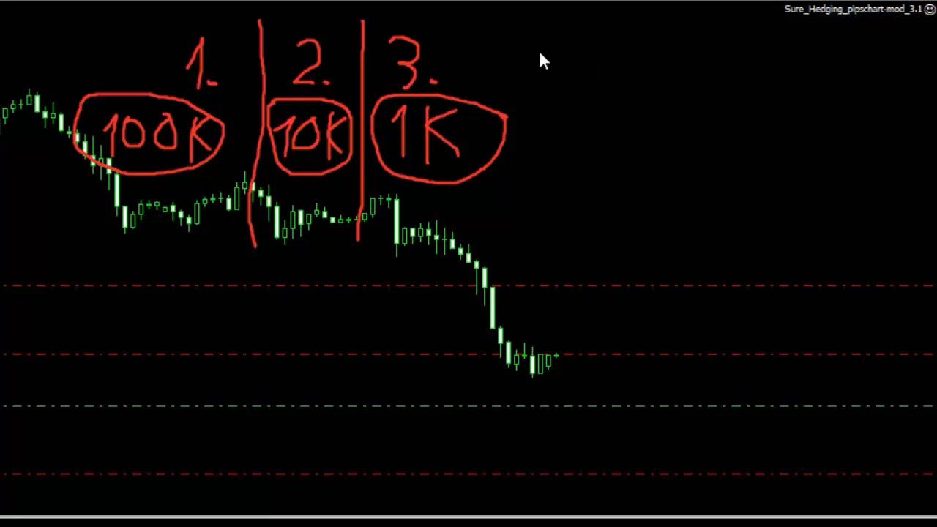
pyautogui.moveTo(547, 81)
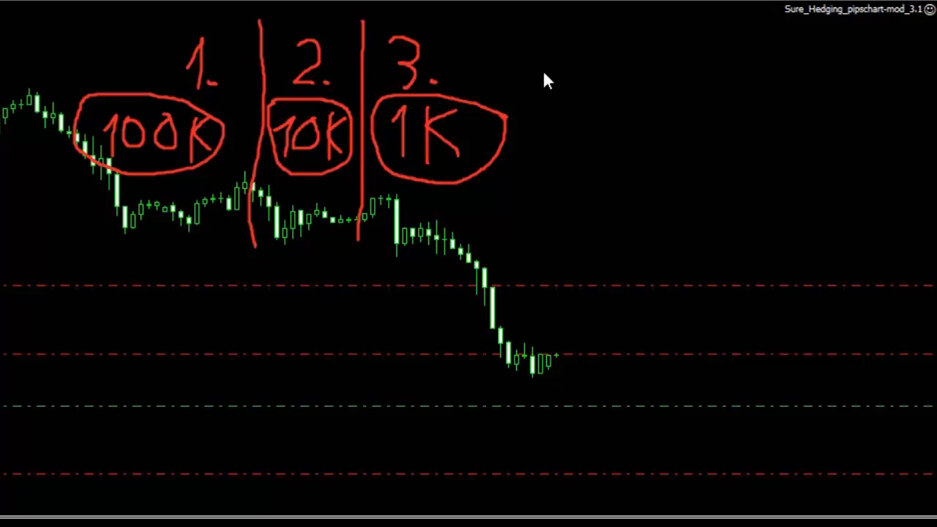
pyautogui.moveTo(641, 167)
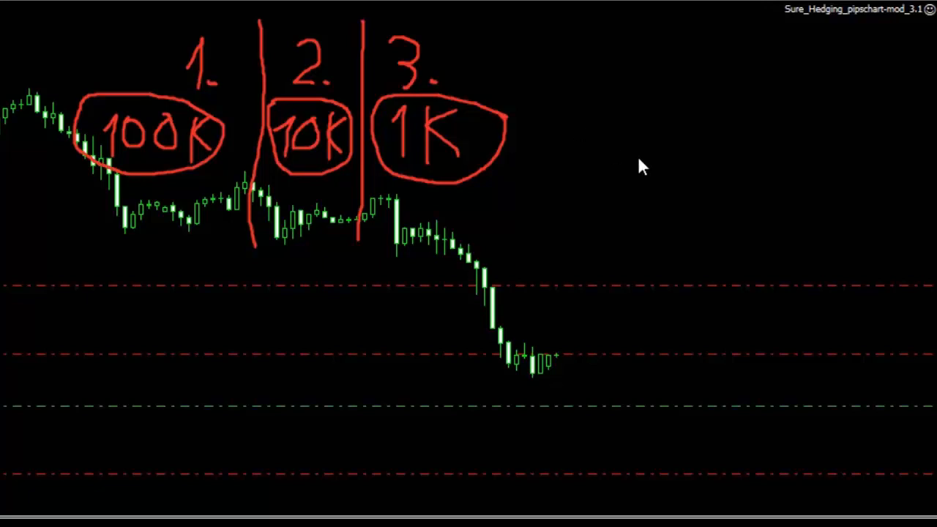